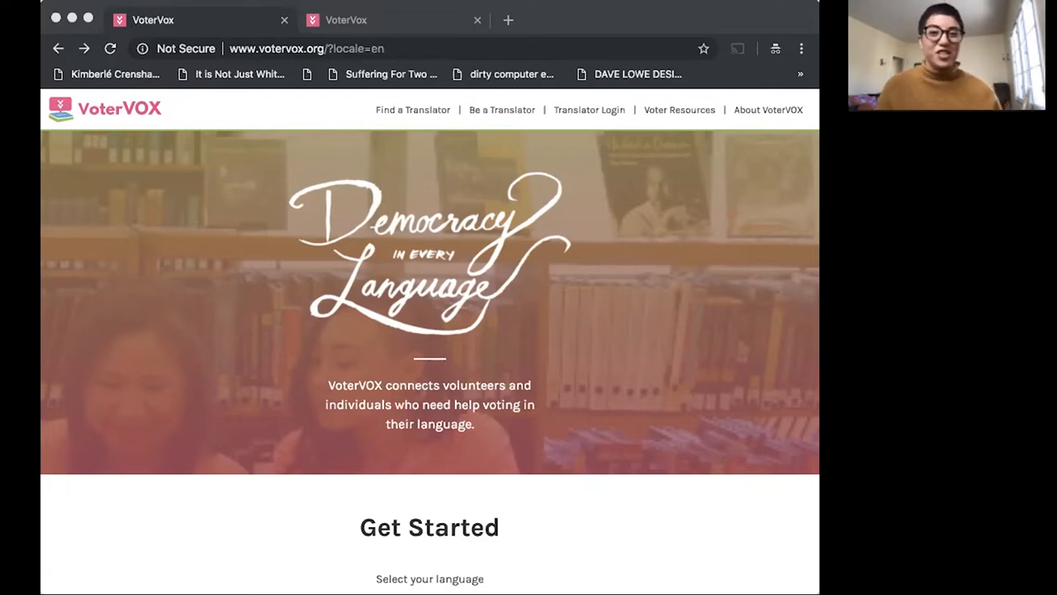
{"action": "mouse_move", "coordinate": [623, 297]}
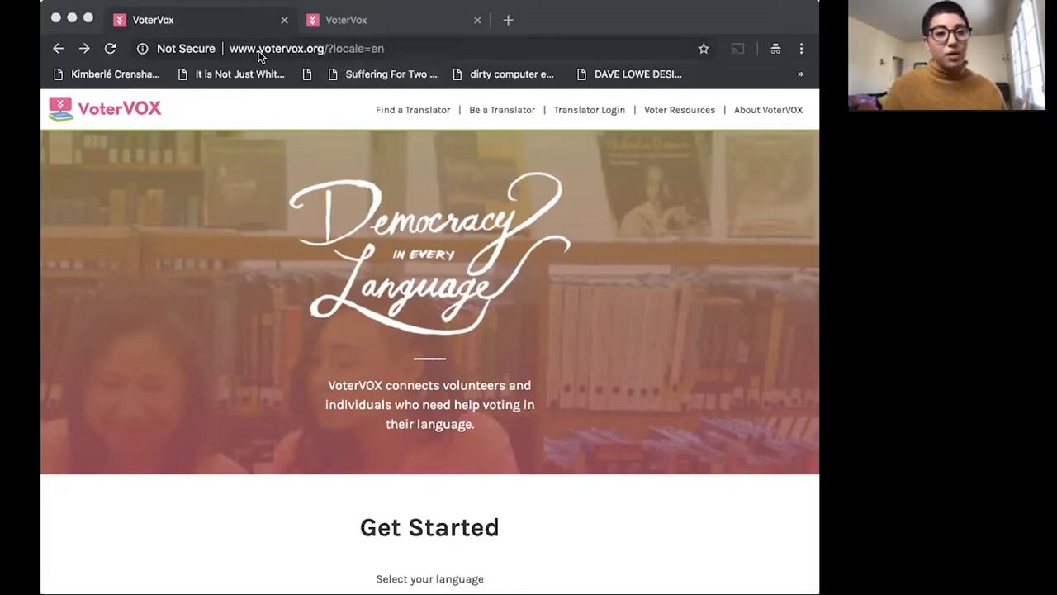
Under Get Started keep English as the site language and begin the Be a Translator sign-up
{"action": "left_click", "coordinate": [305, 48]}
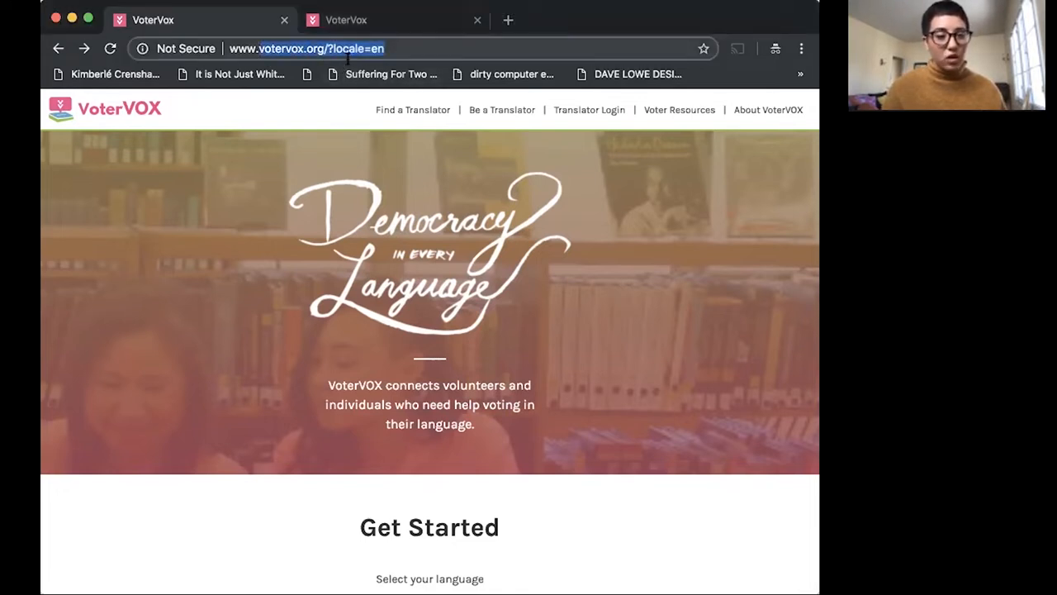
{"action": "scroll", "scroll_direction": "down", "scroll_amount": 3}
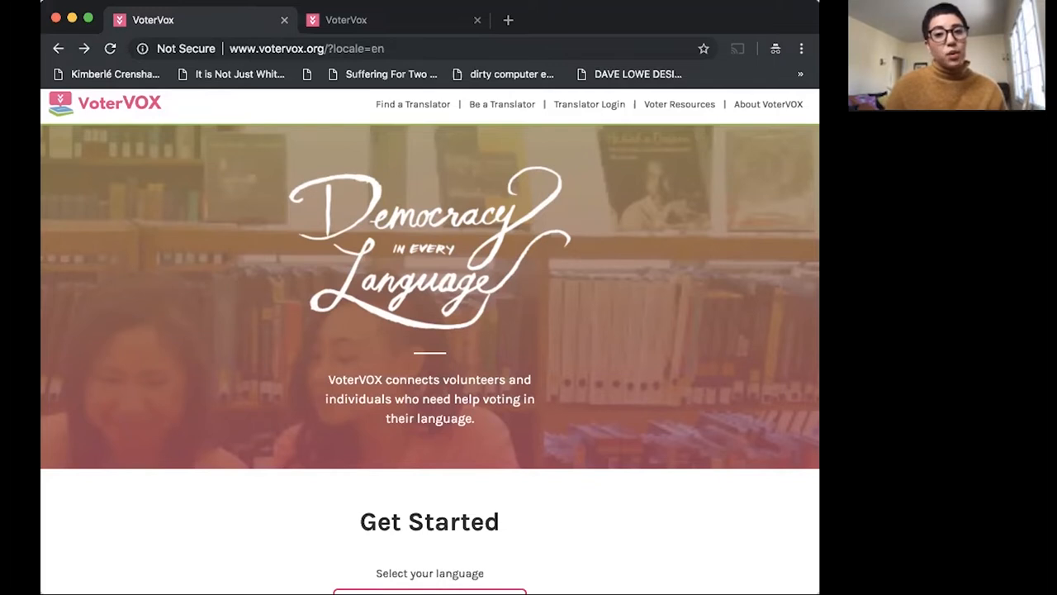
{"action": "mouse_move", "coordinate": [648, 367]}
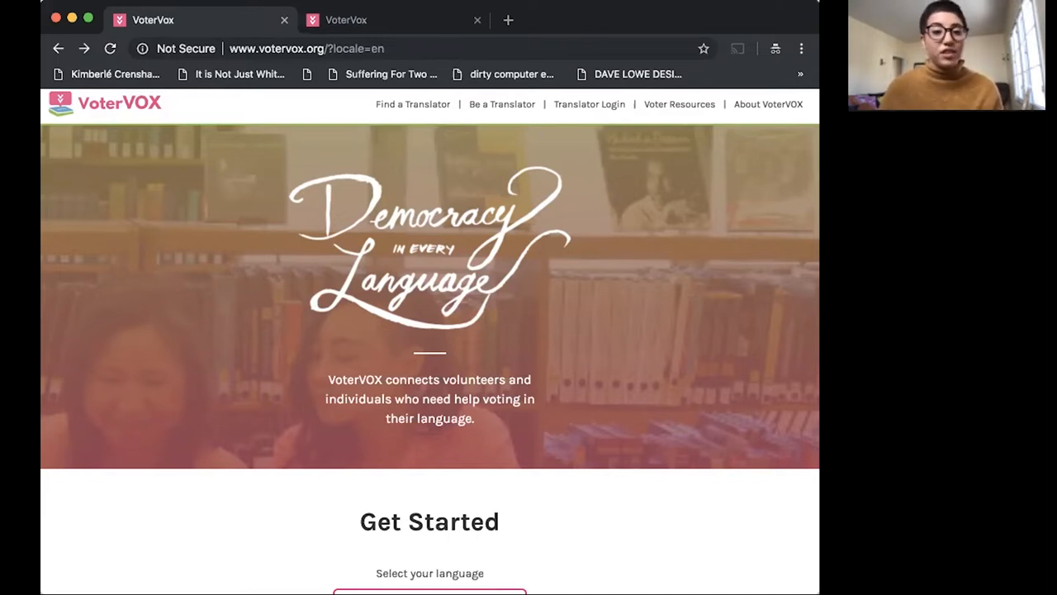
{"action": "mouse_move", "coordinate": [784, 423]}
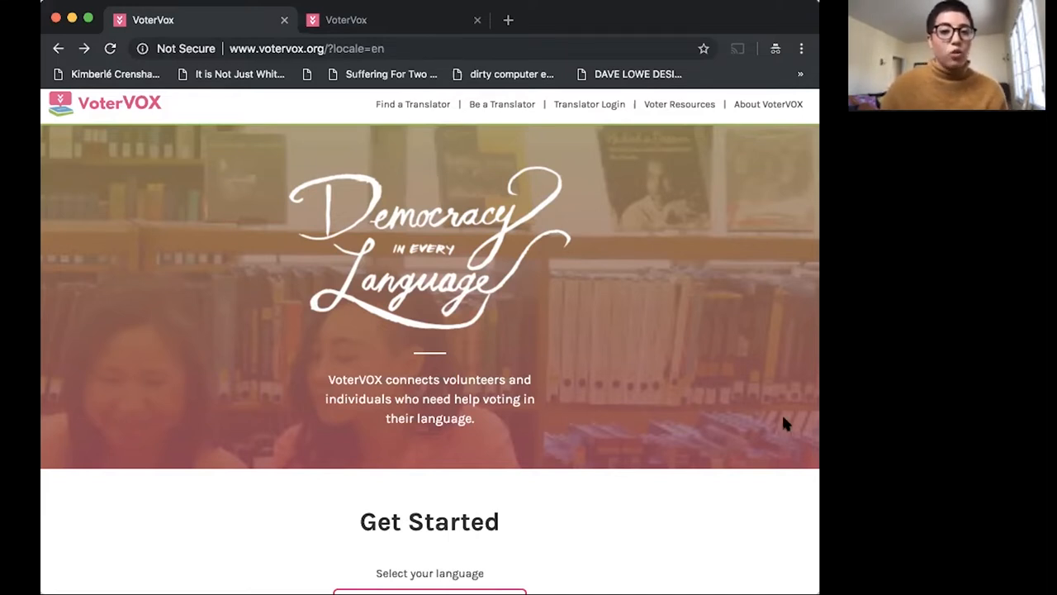
{"action": "mouse_move", "coordinate": [725, 422]}
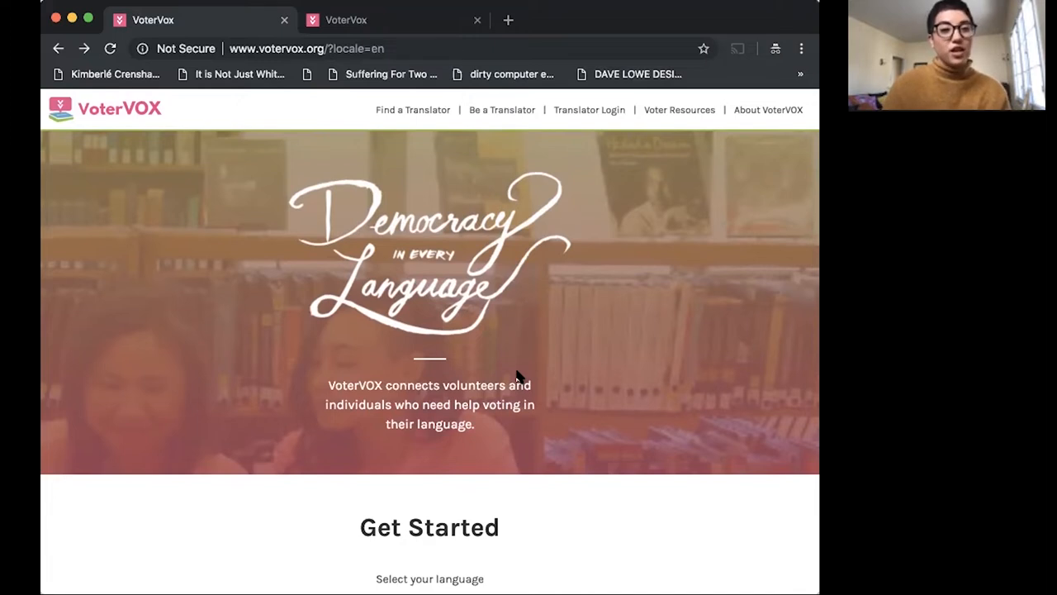
{"action": "mouse_move", "coordinate": [360, 345]}
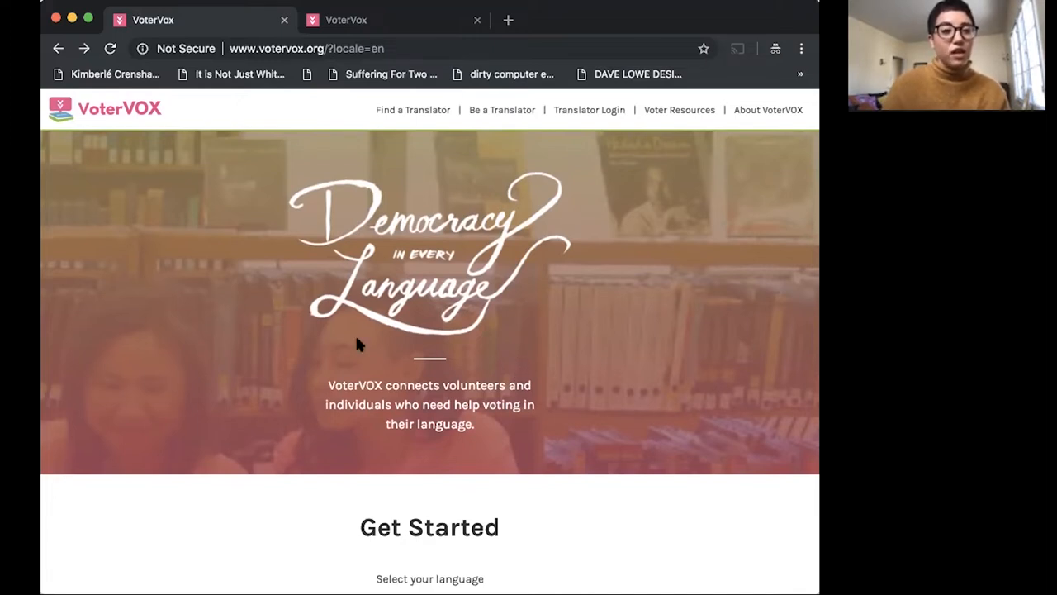
{"action": "scroll", "scroll_direction": "down", "scroll_amount": 3}
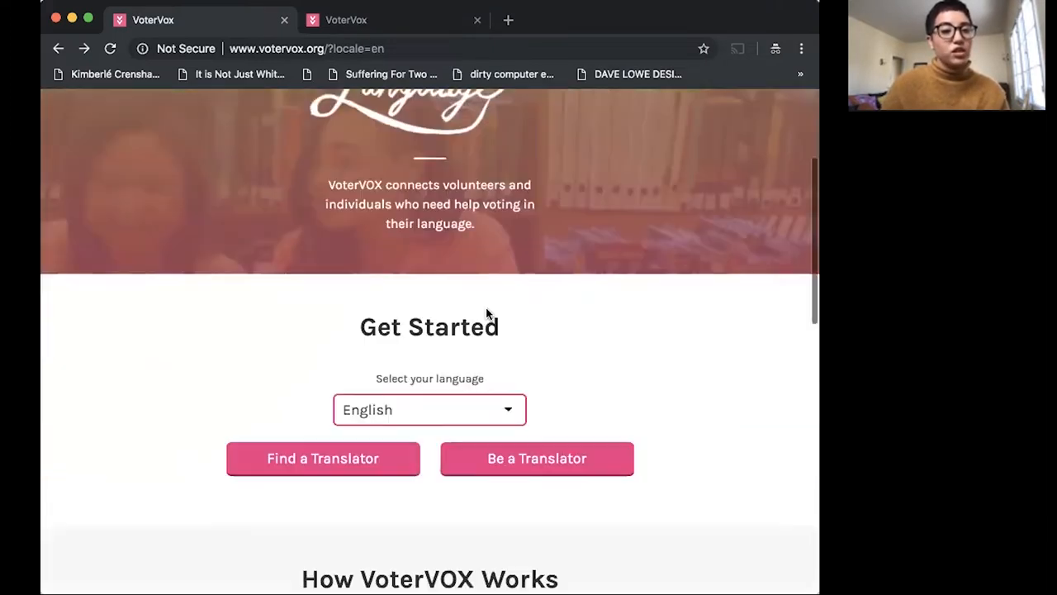
{"action": "left_click", "coordinate": [430, 410]}
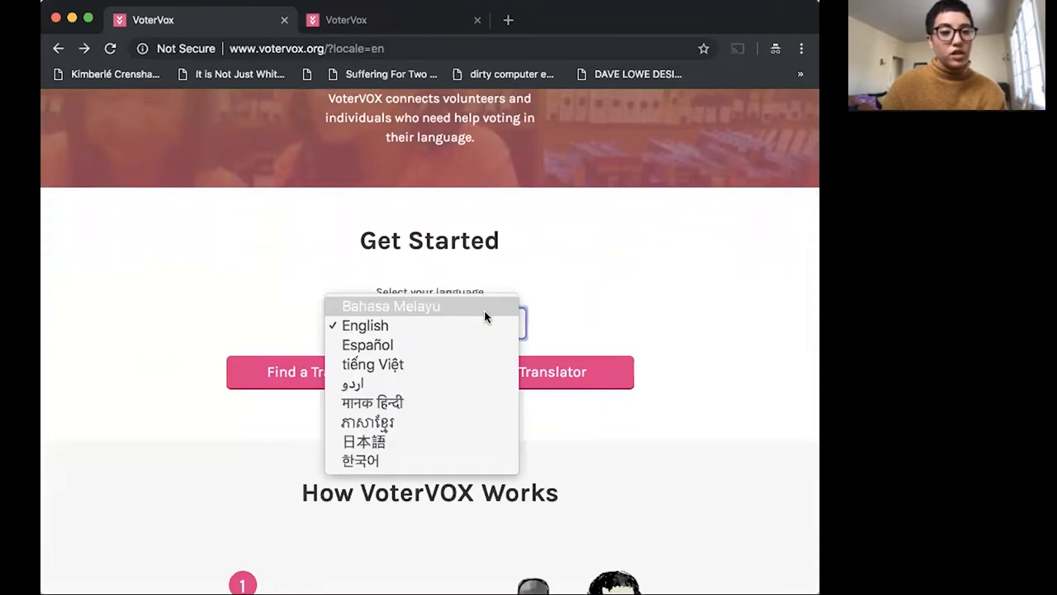
{"action": "mouse_move", "coordinate": [461, 330]}
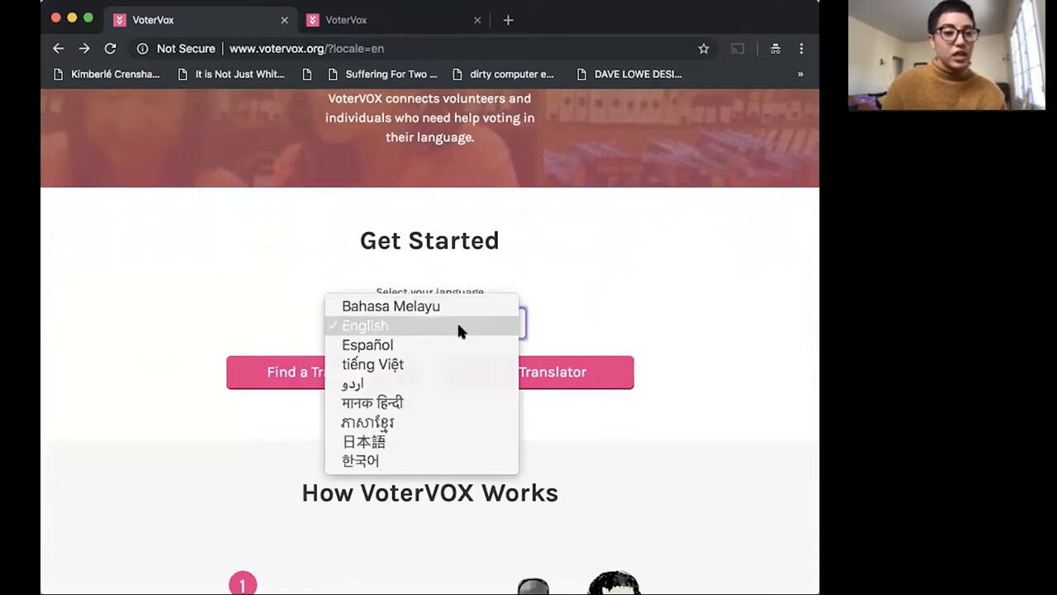
{"action": "left_click", "coordinate": [365, 324]}
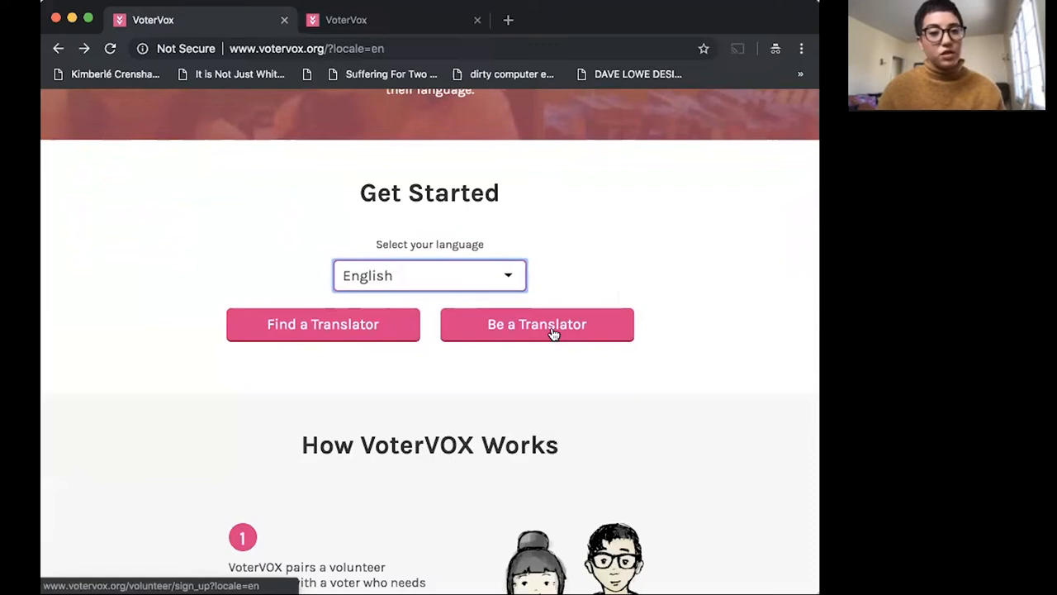
{"action": "left_click", "coordinate": [536, 324]}
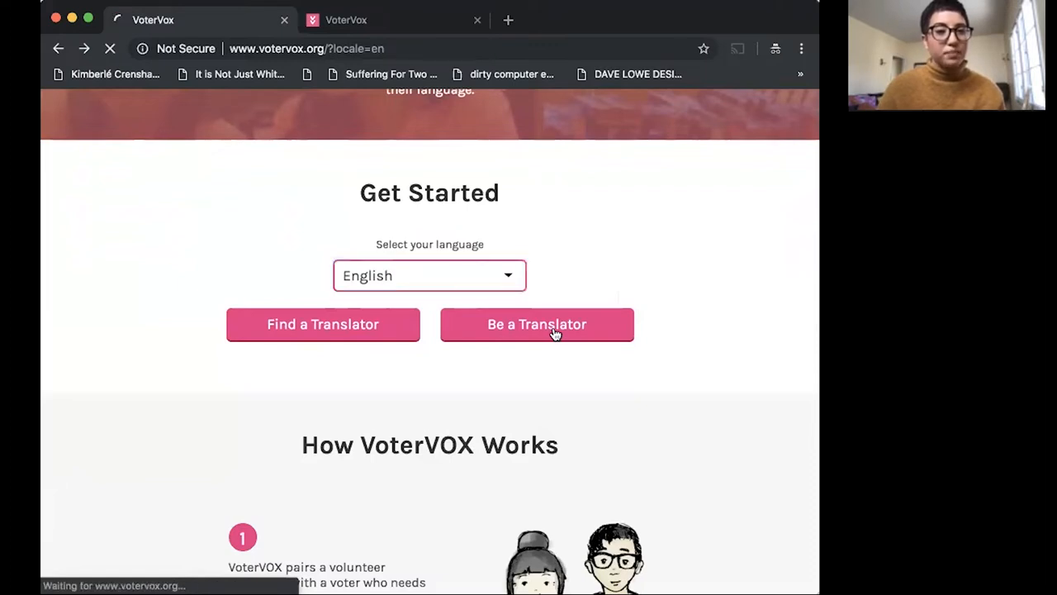
{"action": "left_click", "coordinate": [537, 324]}
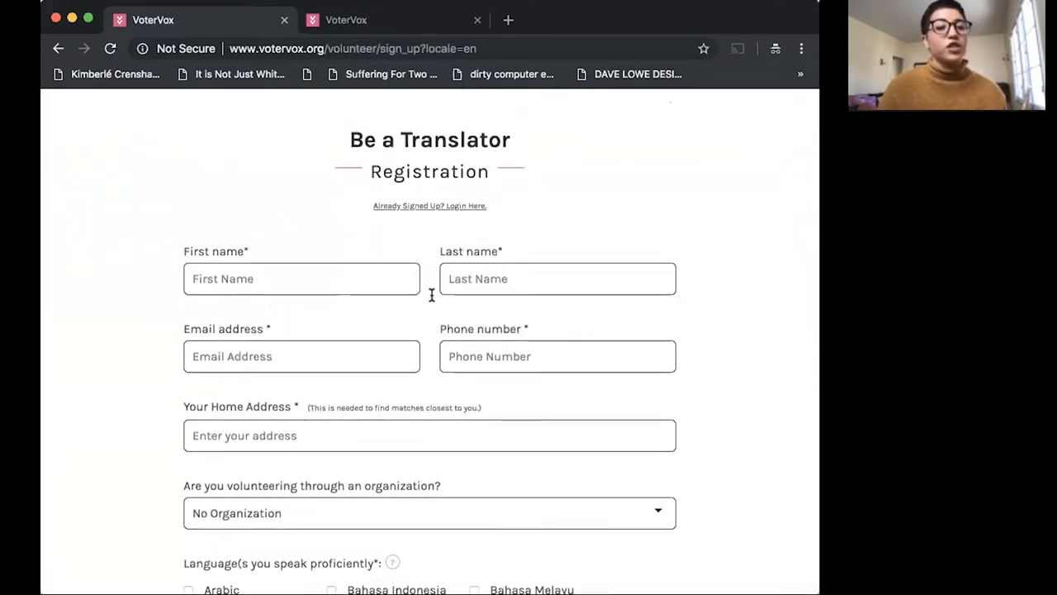
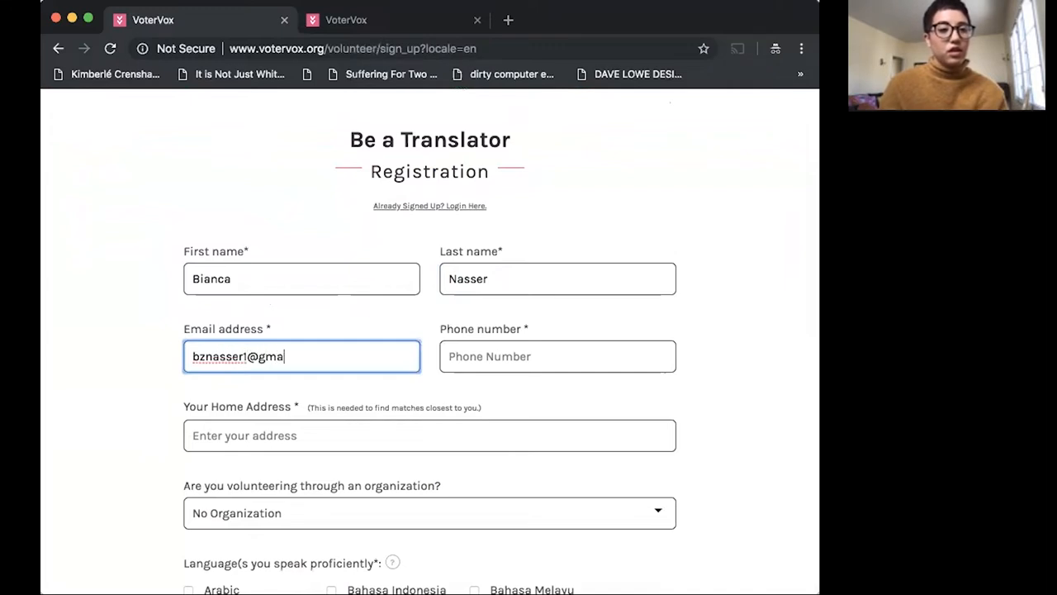
{"action": "left_click", "coordinate": [559, 357]}
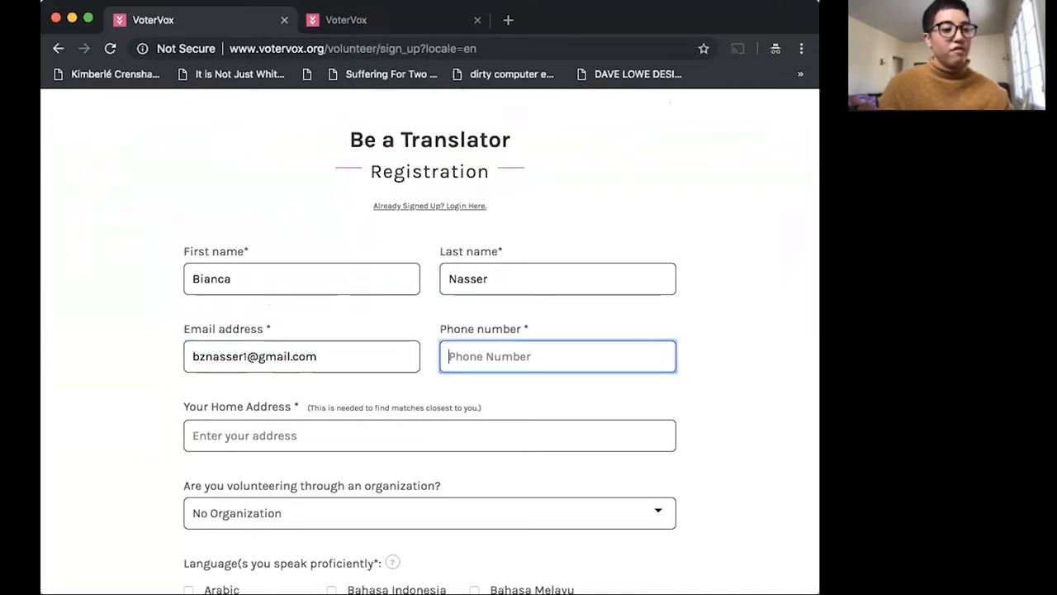
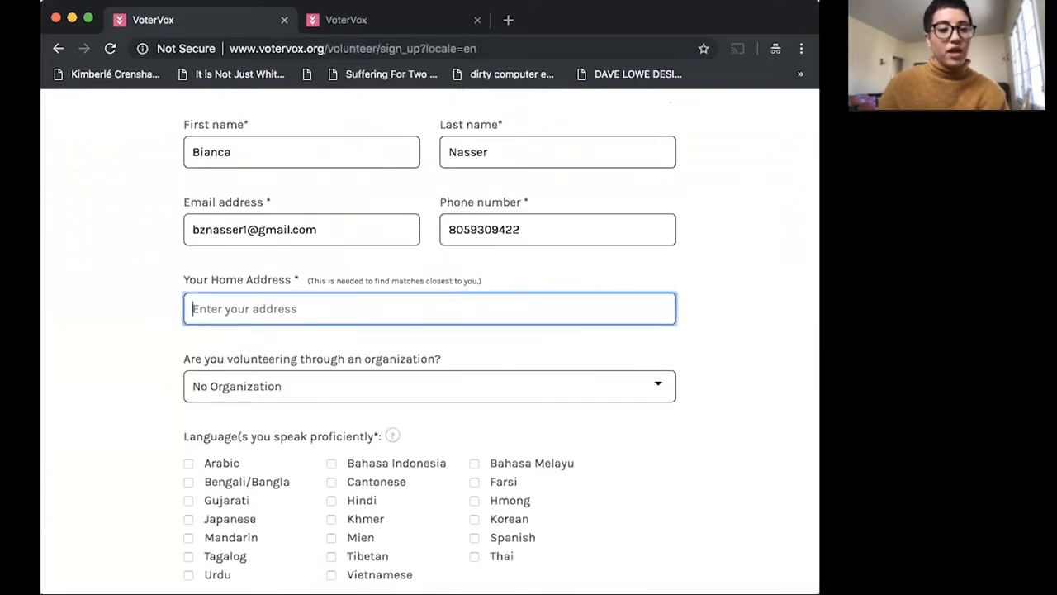
{"action": "type", "text": "168"}
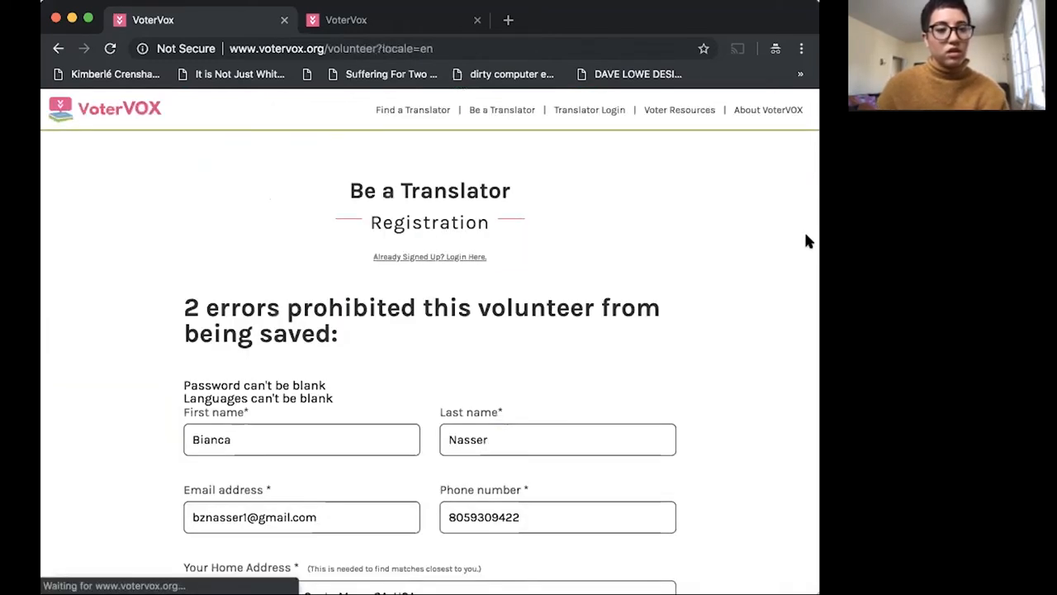
Choose 18MR.org as the organization, set the password, and submit the volunteer sign-up
{"action": "scroll", "scroll_direction": "down", "scroll_amount": 3}
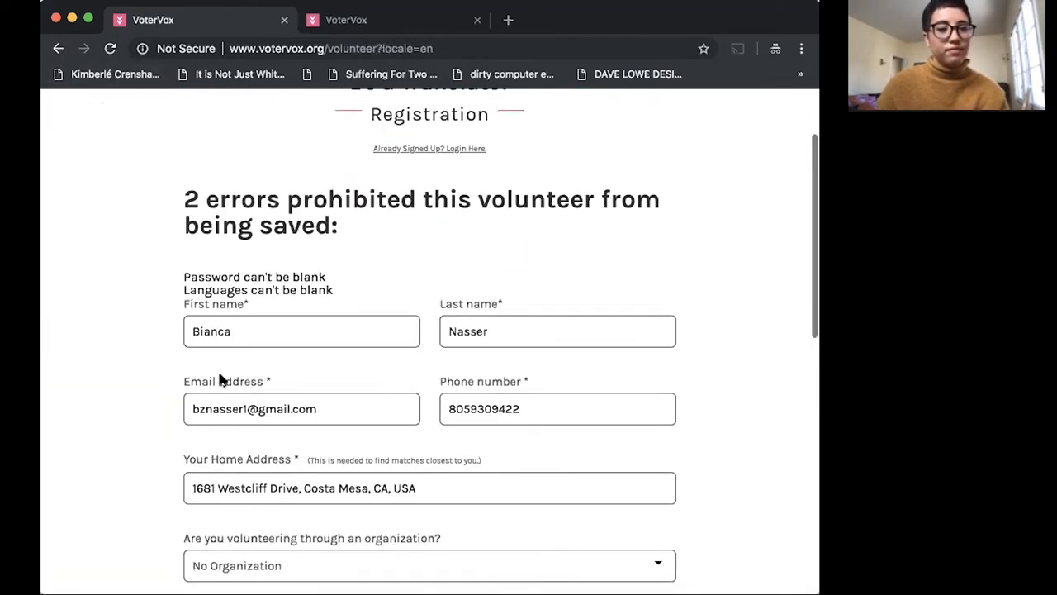
{"action": "left_click", "coordinate": [429, 565]}
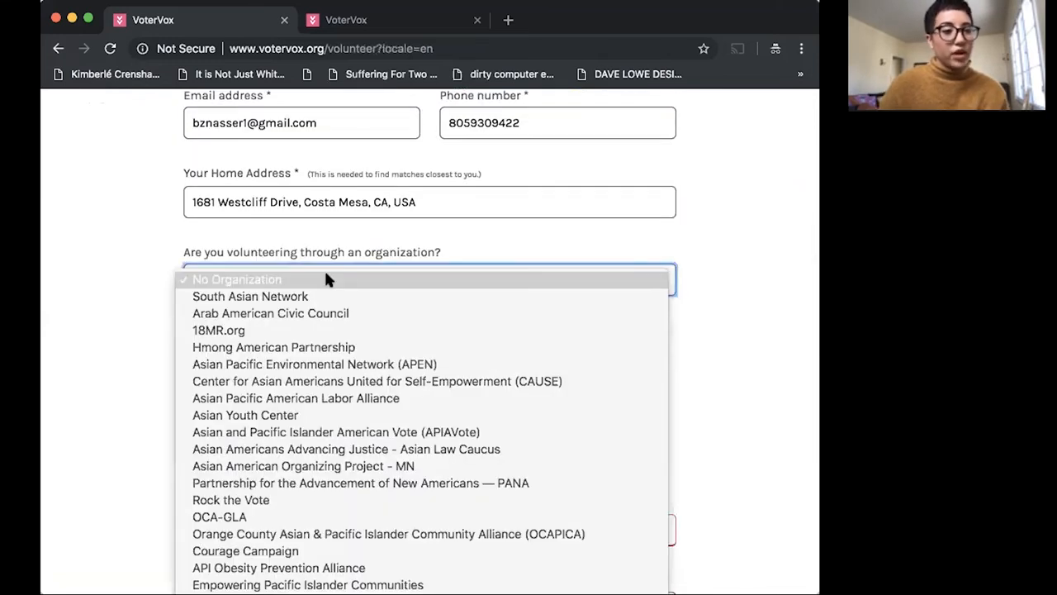
{"action": "left_click", "coordinate": [218, 330]}
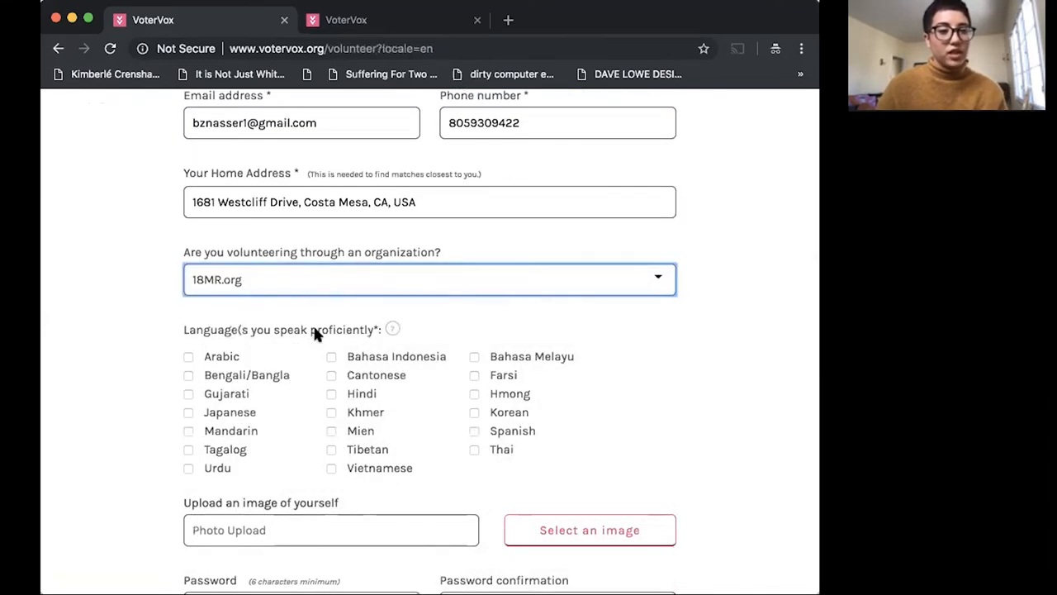
{"action": "scroll", "scroll_direction": "down", "scroll_amount": 3}
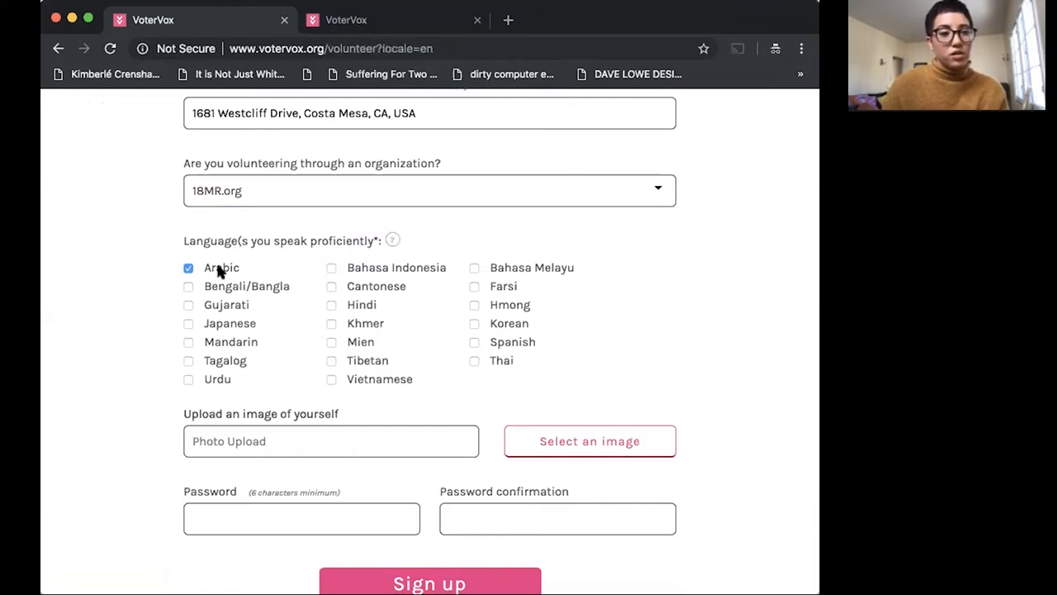
{"action": "scroll", "scroll_direction": "down", "scroll_amount": 3}
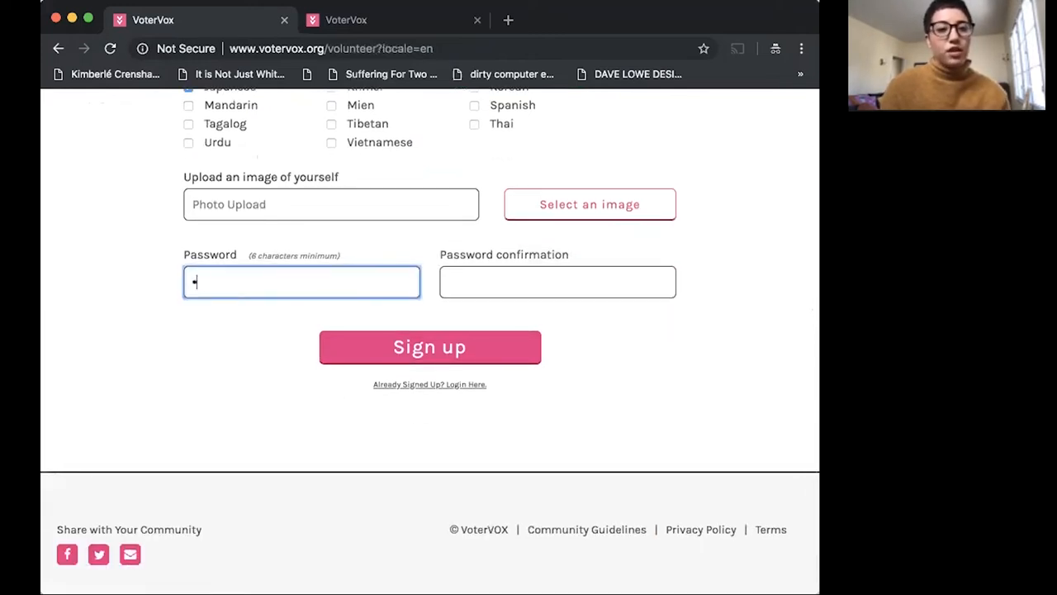
{"action": "type", "text": "••"}
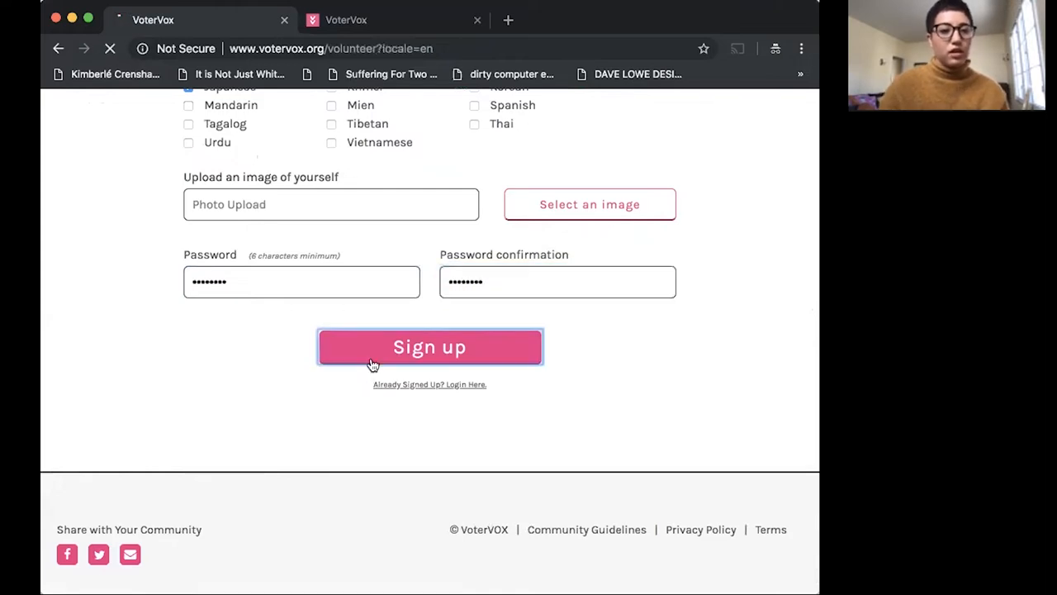
{"action": "left_click", "coordinate": [429, 347]}
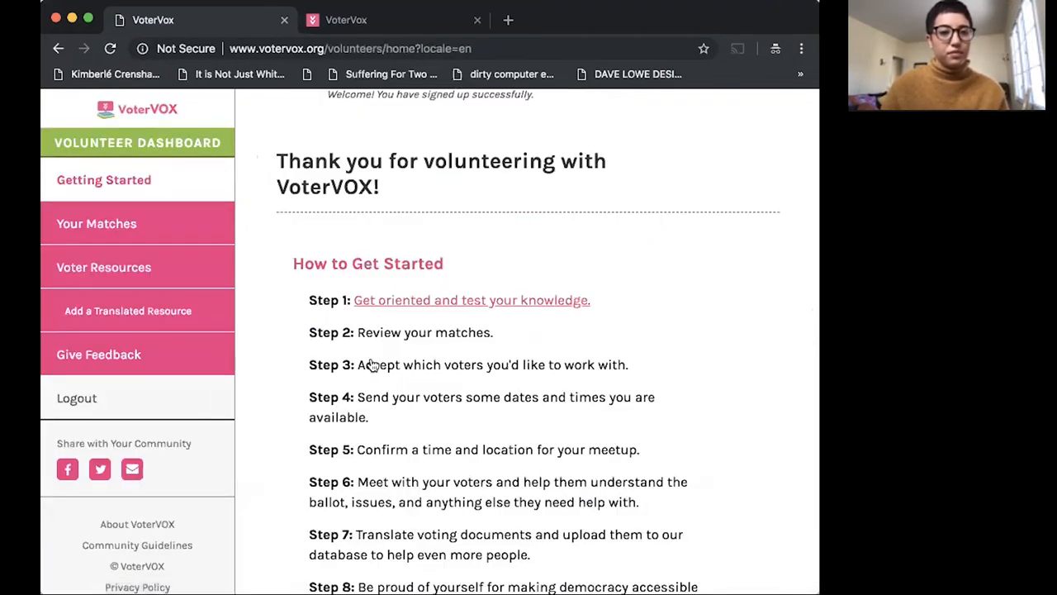
{"action": "mouse_move", "coordinate": [304, 241]}
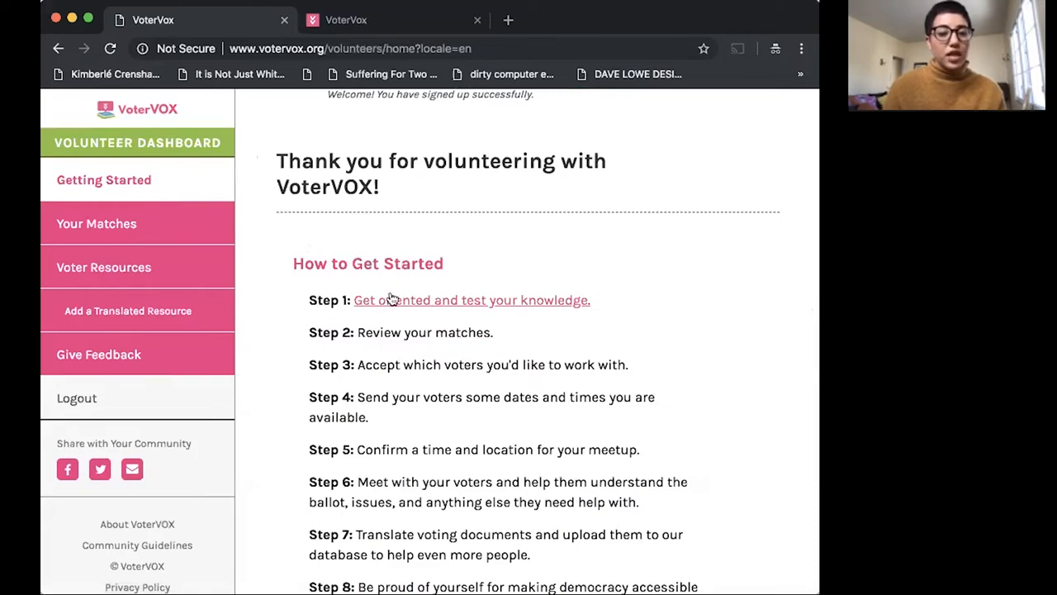
{"action": "mouse_move", "coordinate": [496, 310]}
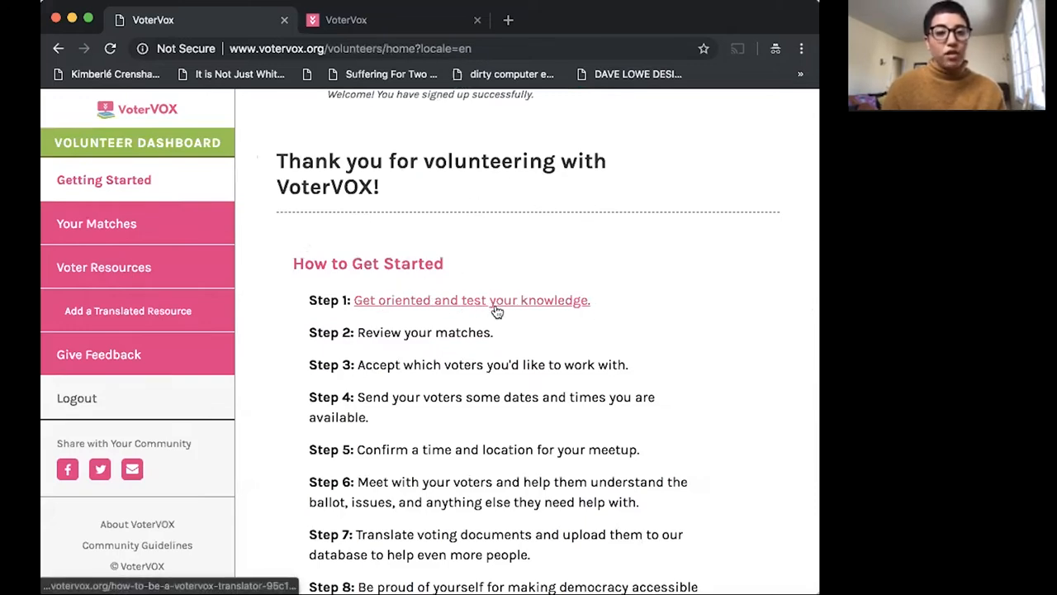
{"action": "mouse_move", "coordinate": [483, 310]}
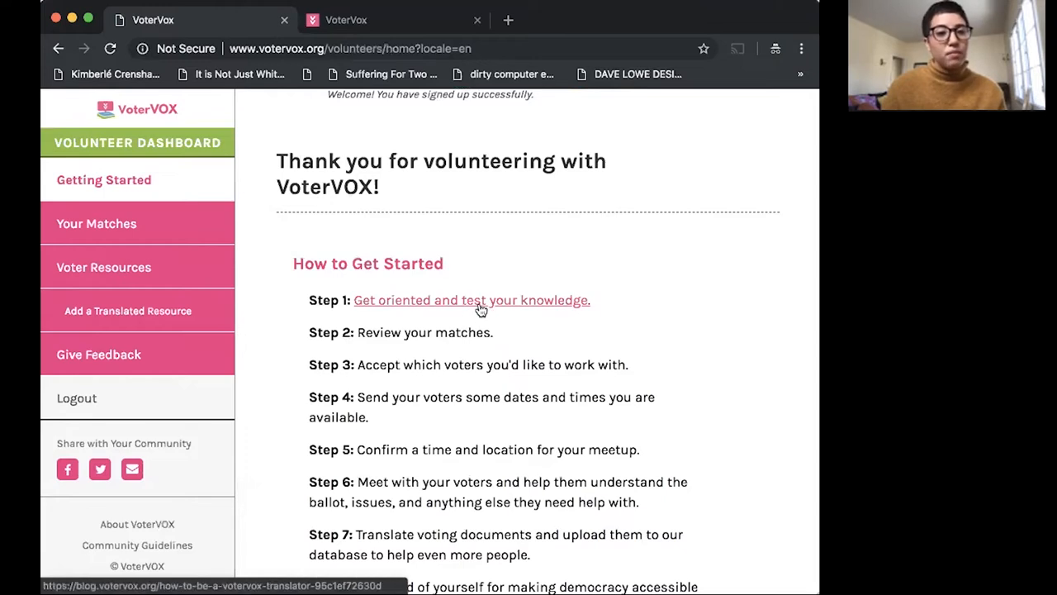
{"action": "scroll", "scroll_direction": "down", "scroll_amount": 3}
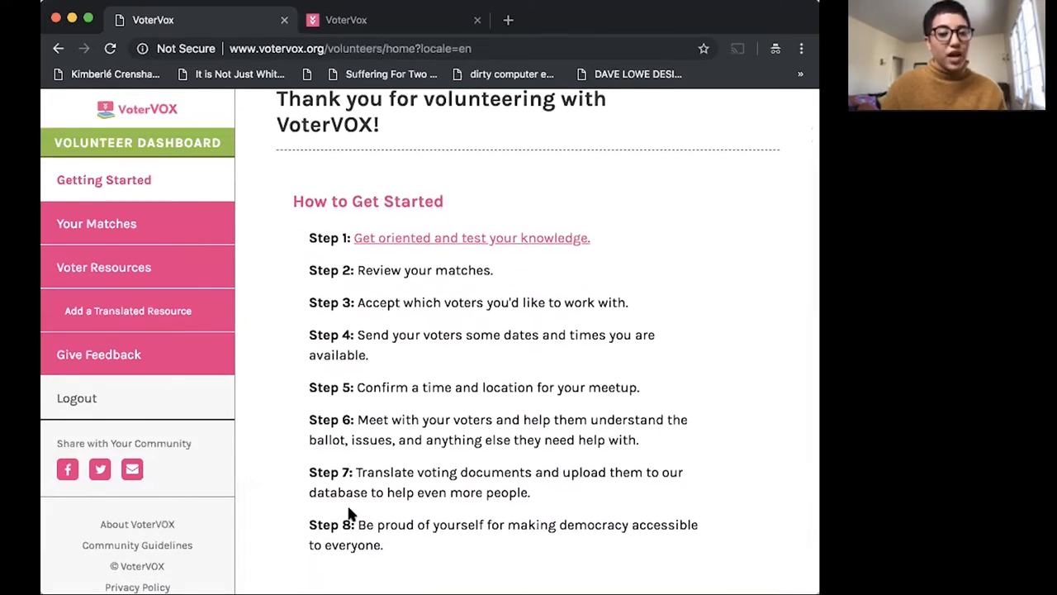
{"action": "scroll", "scroll_direction": "down", "scroll_amount": 3}
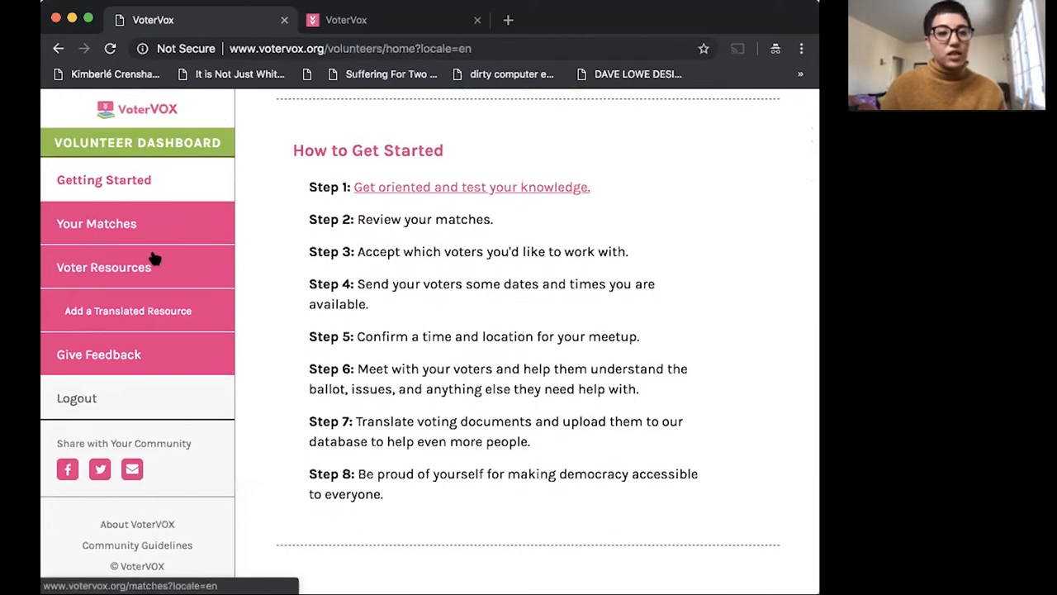
{"action": "mouse_move", "coordinate": [140, 274]}
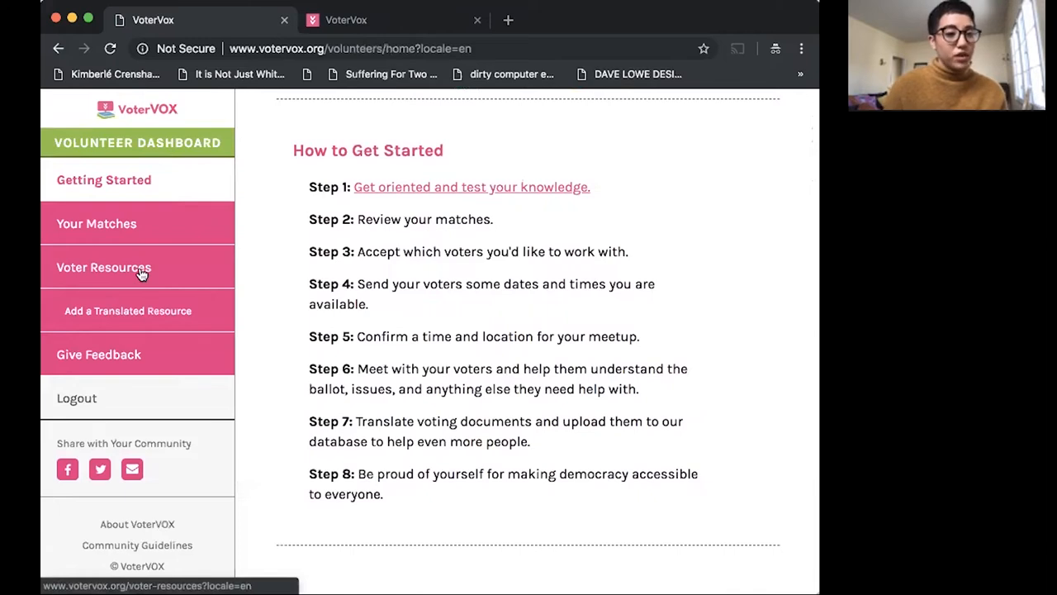
Go to Voter Resources from the dashboard and browse the translated resource cards
{"action": "left_click", "coordinate": [102, 267]}
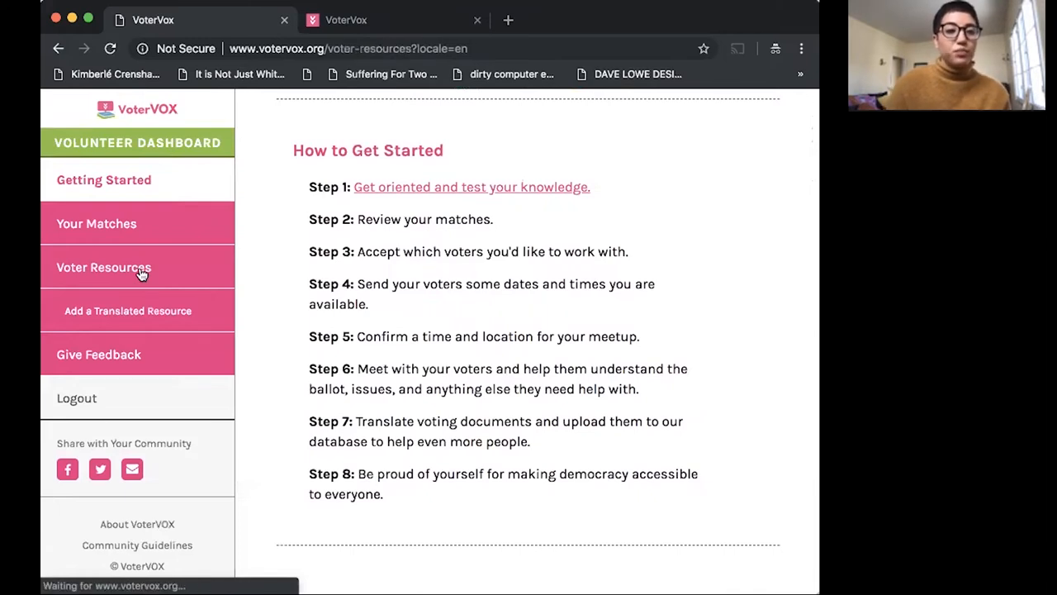
{"action": "left_click", "coordinate": [103, 268]}
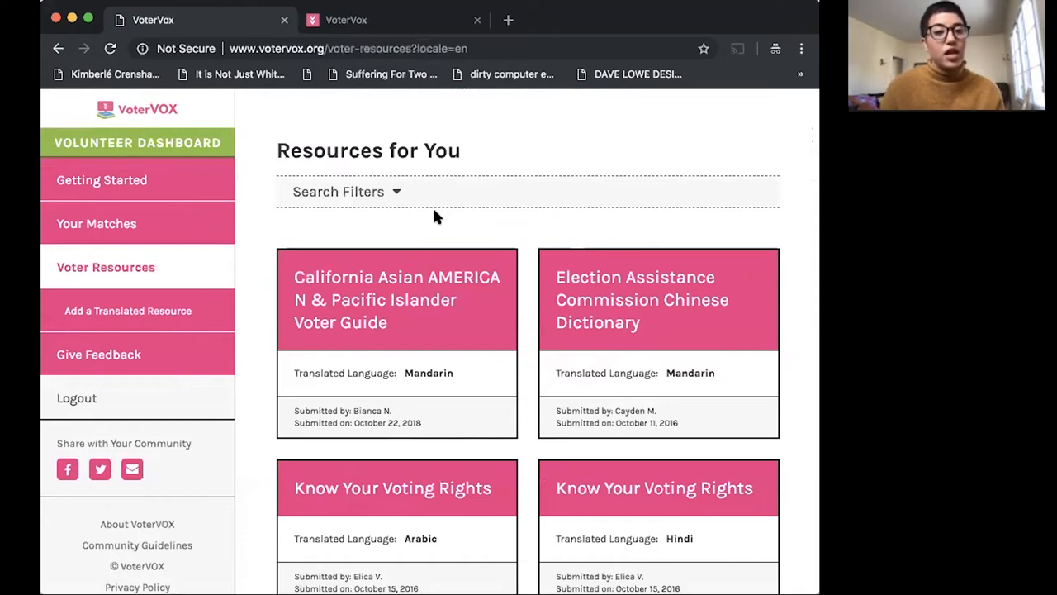
{"action": "mouse_move", "coordinate": [238, 268]}
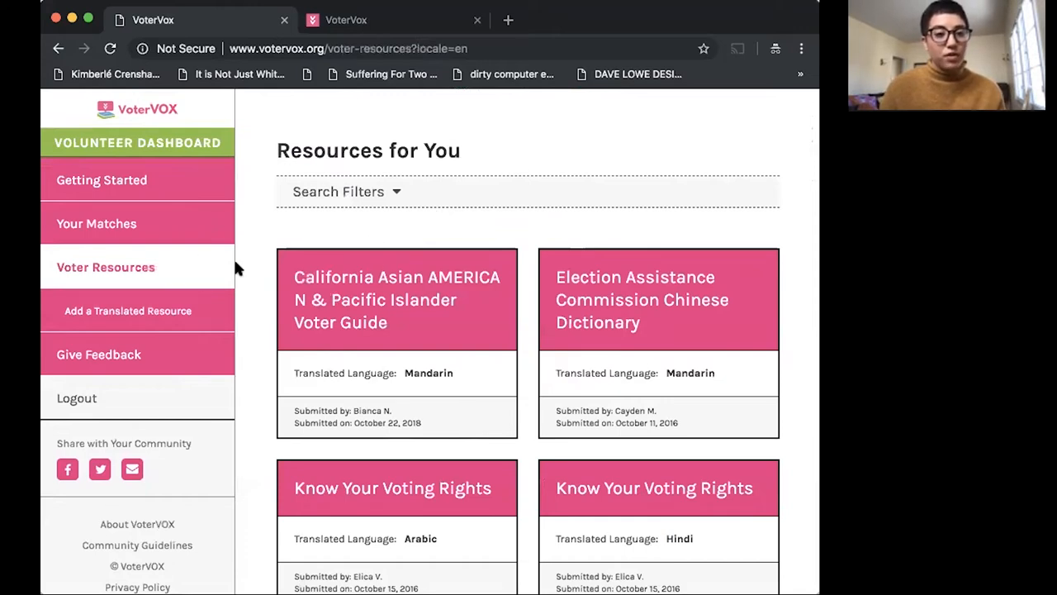
{"action": "mouse_move", "coordinate": [297, 289]}
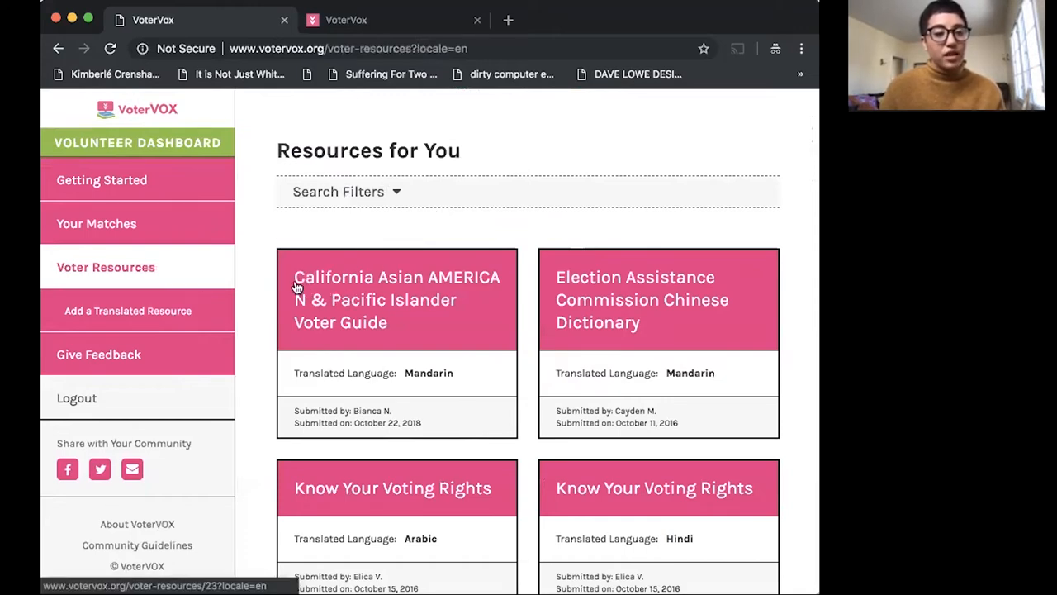
{"action": "scroll", "scroll_direction": "down", "scroll_amount": 3}
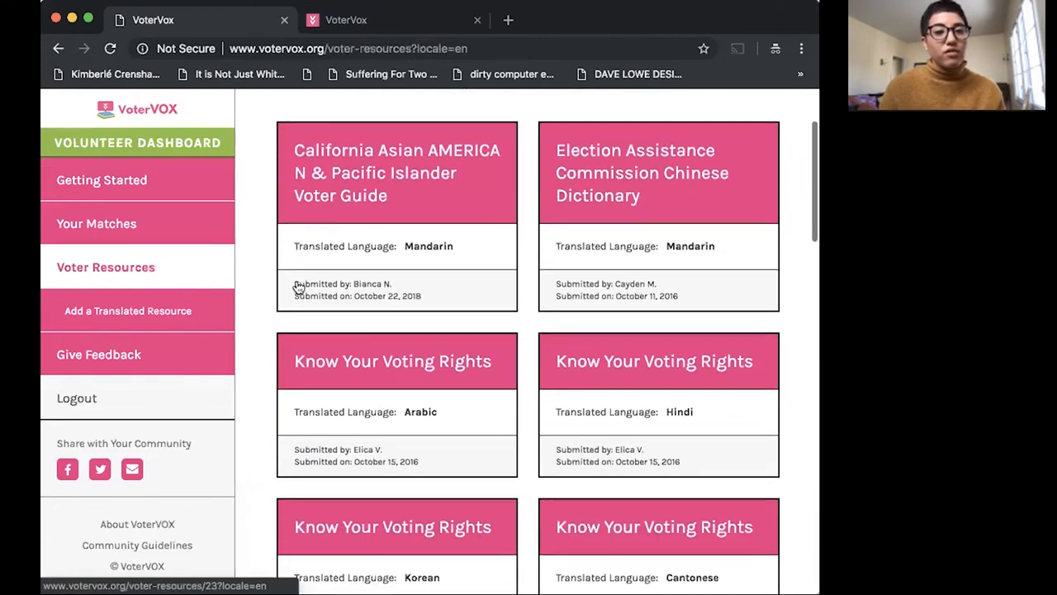
{"action": "scroll", "scroll_direction": "down", "scroll_amount": 3}
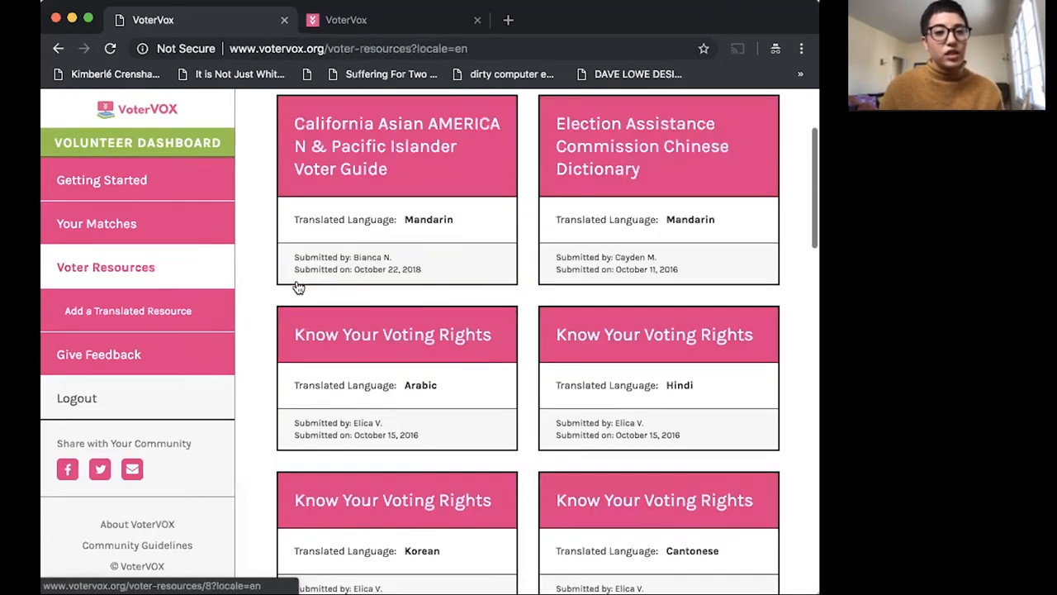
{"action": "scroll", "scroll_direction": "up", "scroll_amount": 3}
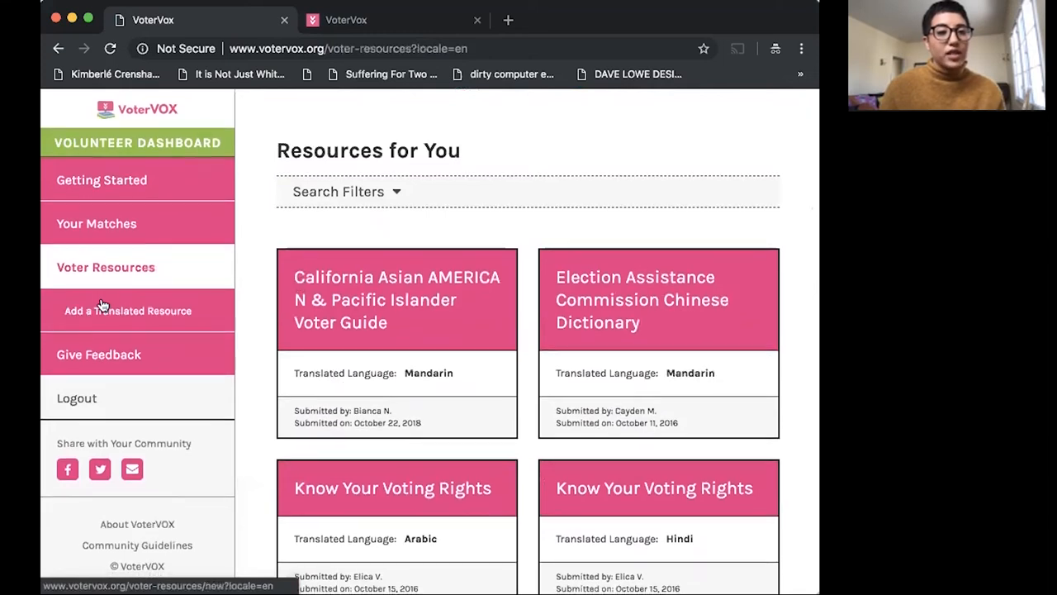
Start a new translated resource titled 'California Voter Guide'
{"action": "left_click", "coordinate": [129, 311]}
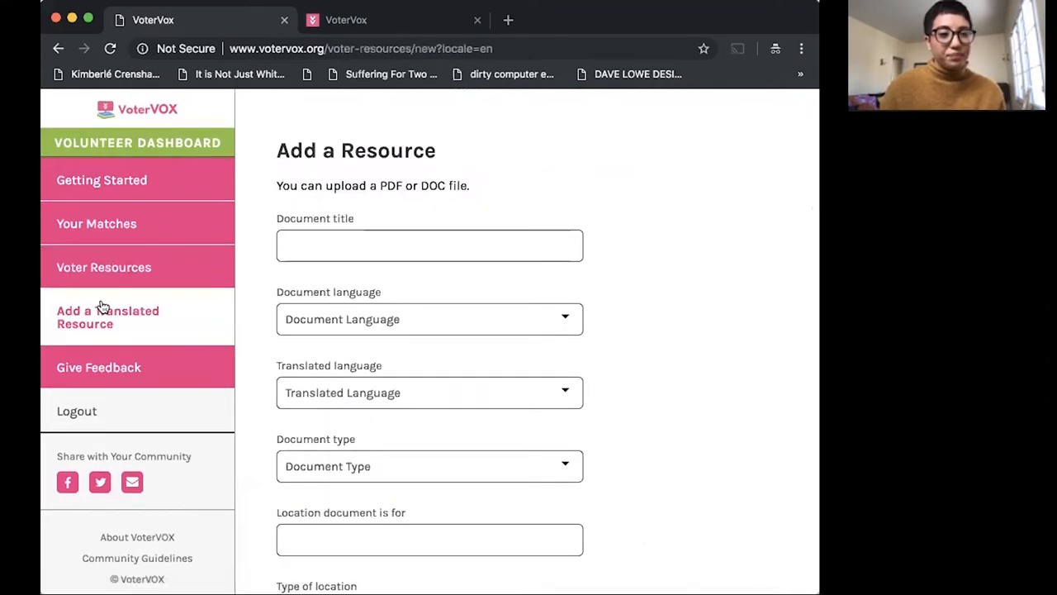
{"action": "left_click", "coordinate": [430, 245]}
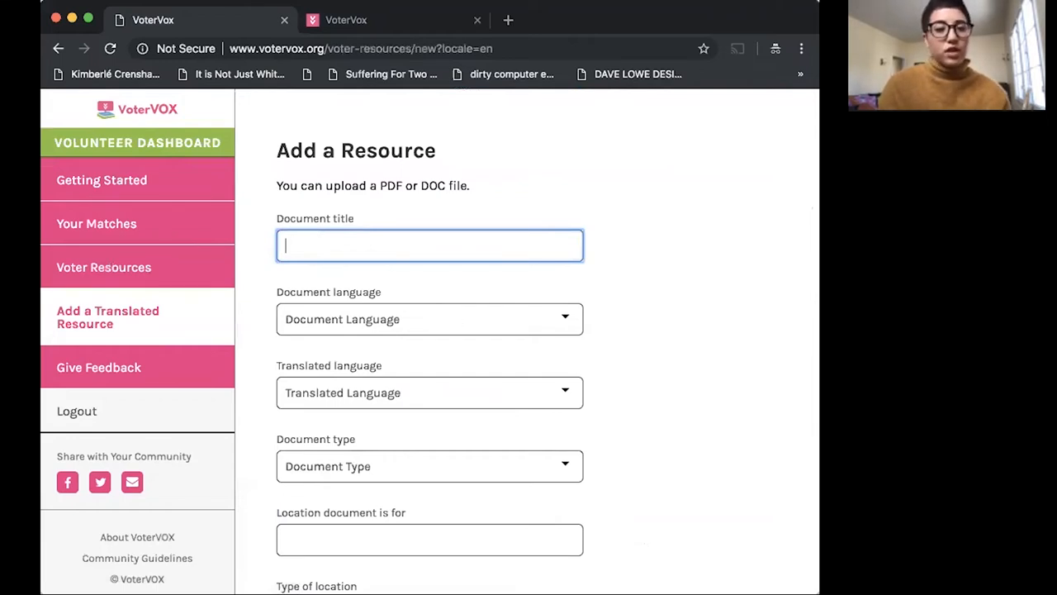
{"action": "type", "text": "C"}
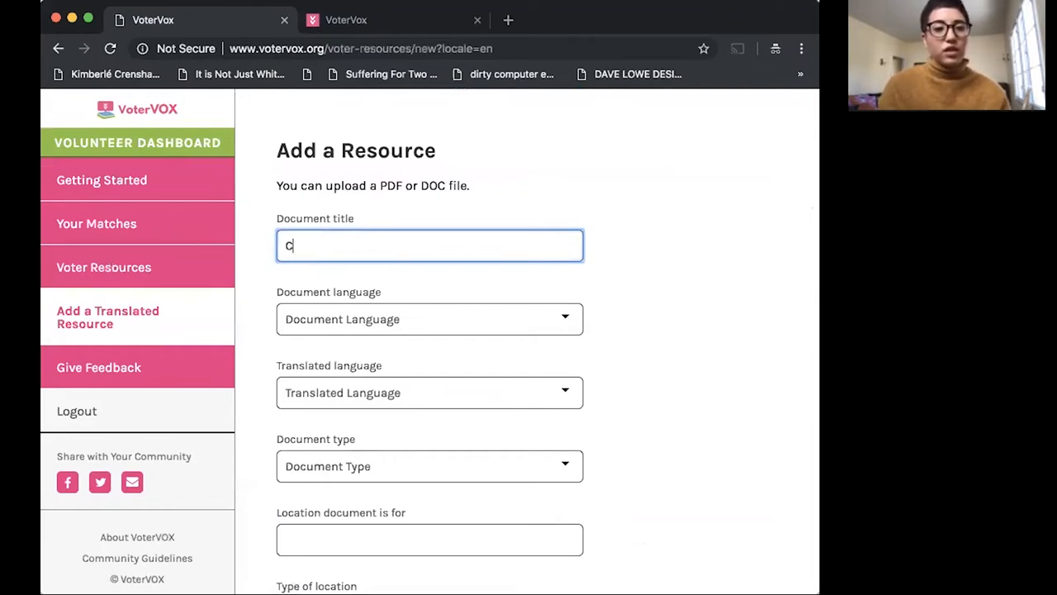
{"action": "type", "text": "alifornia Vot"}
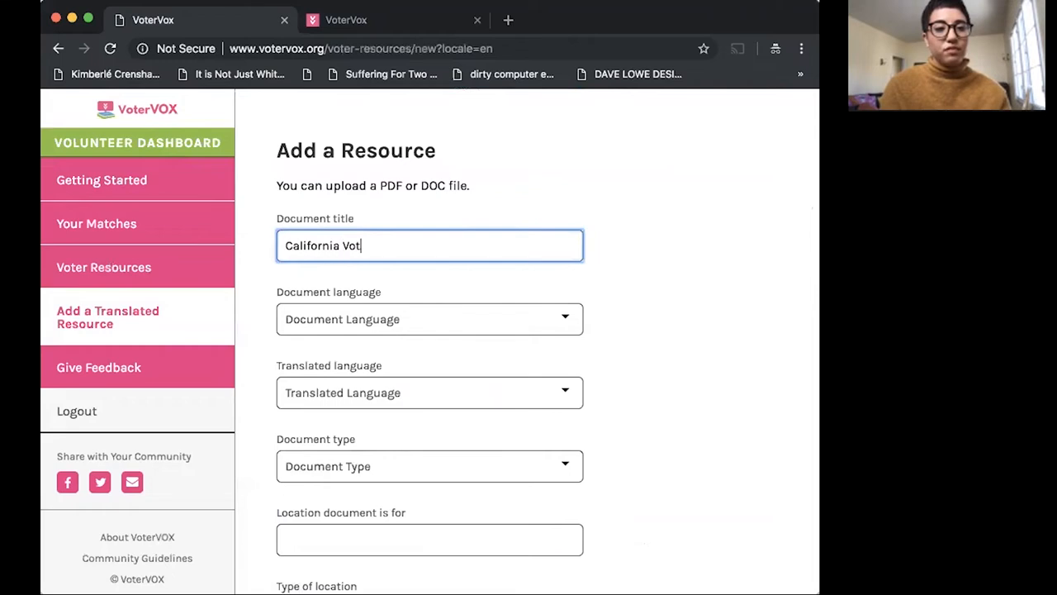
{"action": "type", "text": "er Guide"}
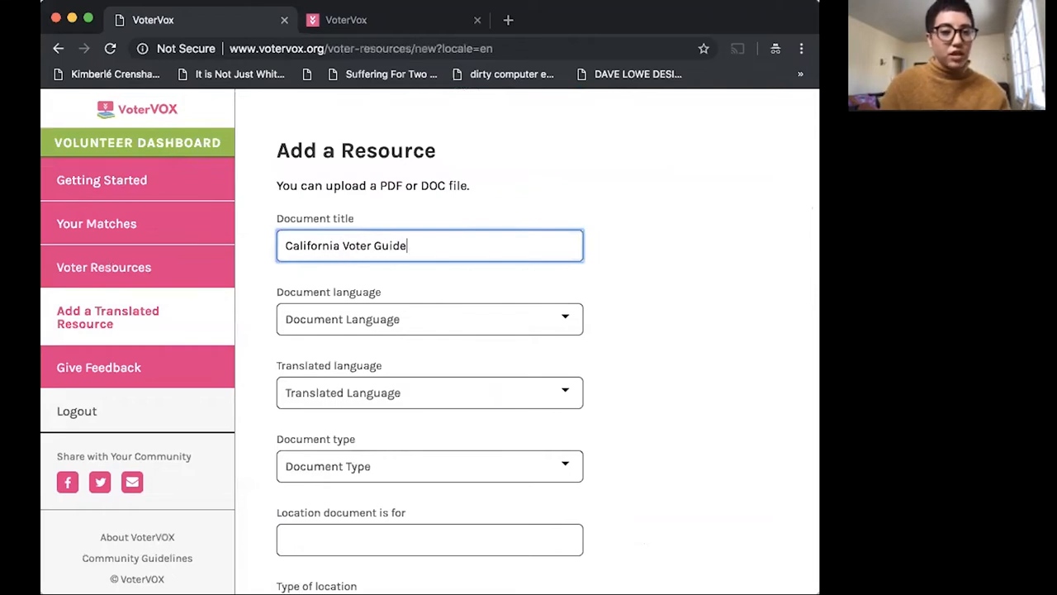
Set the original language, Mandarin translation, Voter Guide type, location 'Cal' and State level
{"action": "left_click", "coordinate": [430, 319]}
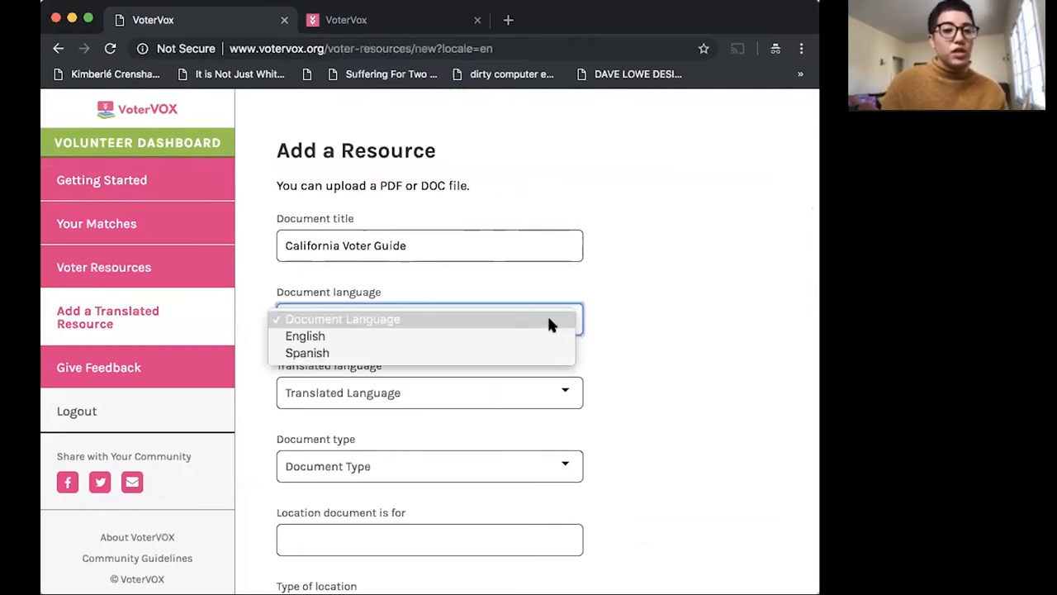
{"action": "mouse_move", "coordinate": [532, 337]}
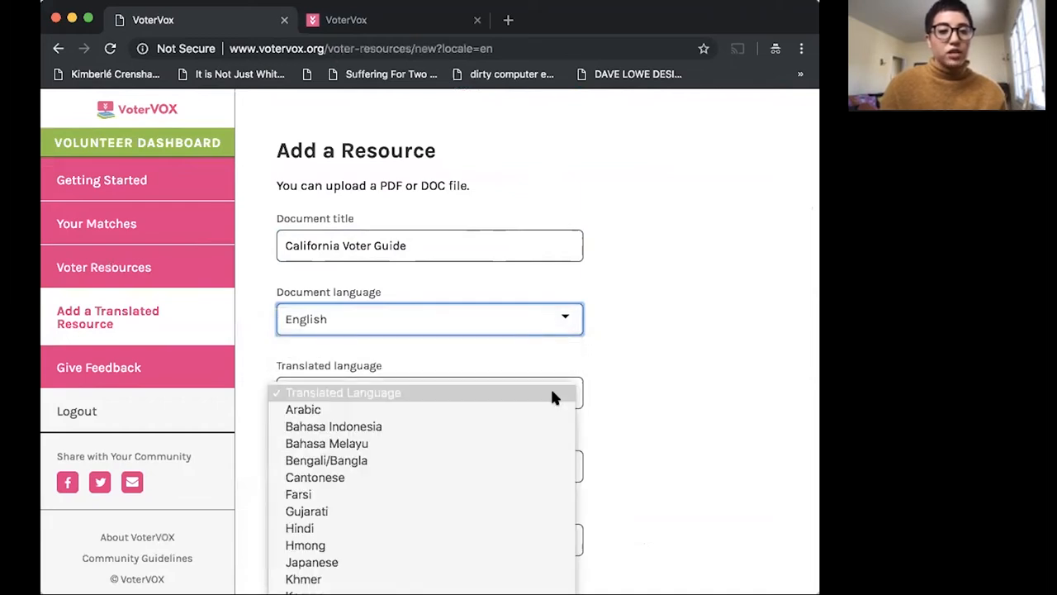
{"action": "left_click", "coordinate": [429, 393]}
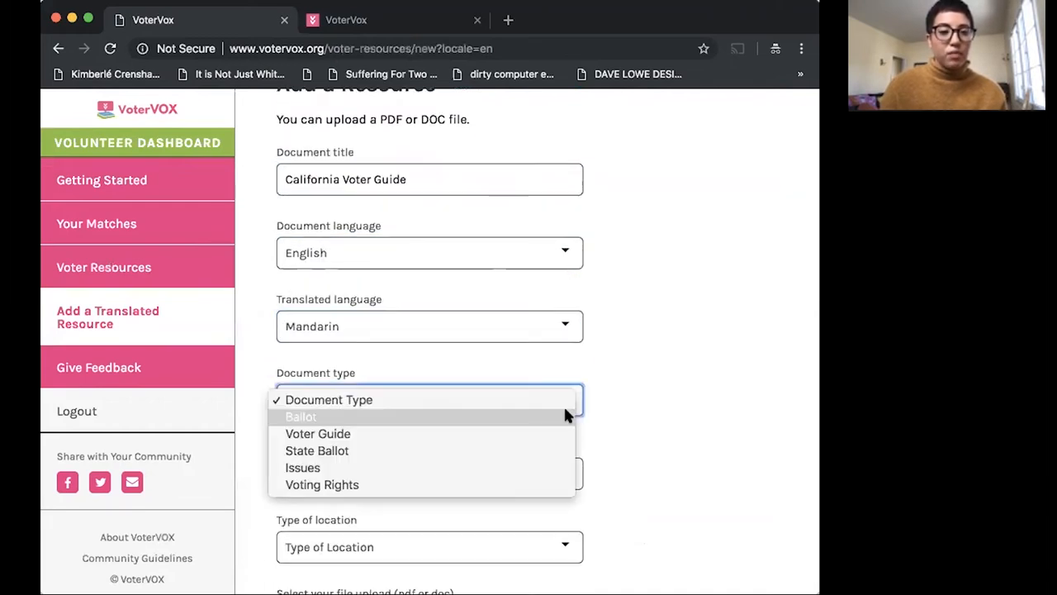
{"action": "mouse_move", "coordinate": [519, 473]}
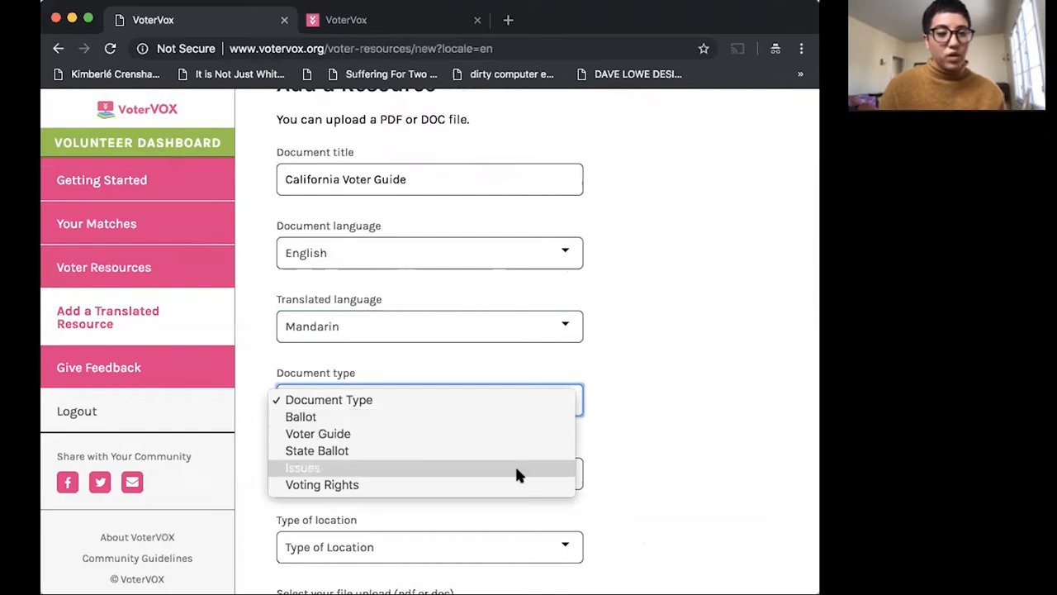
{"action": "left_click", "coordinate": [318, 433]}
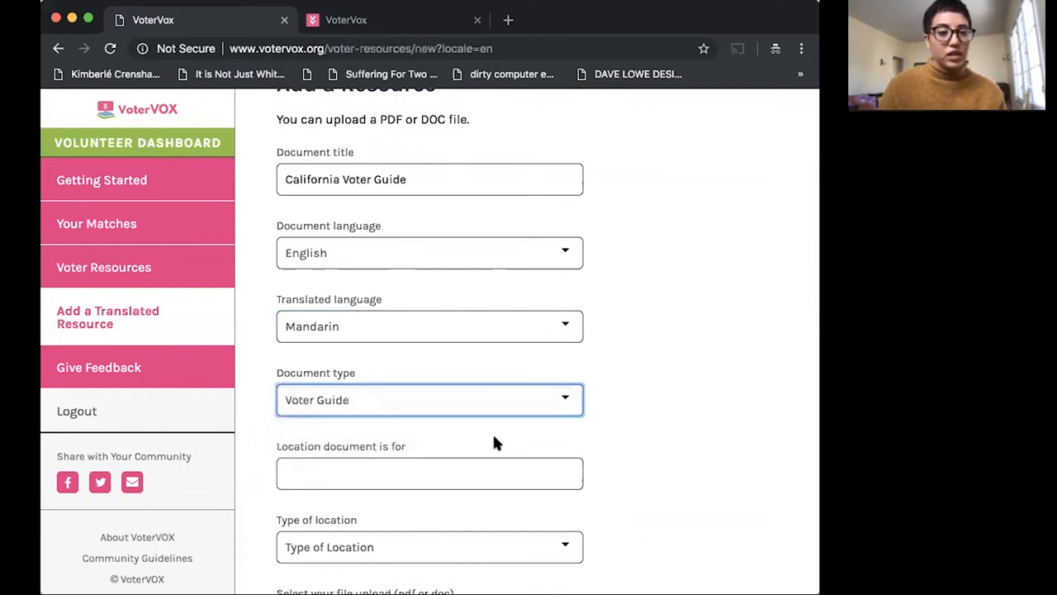
{"action": "type", "text": "Cal"}
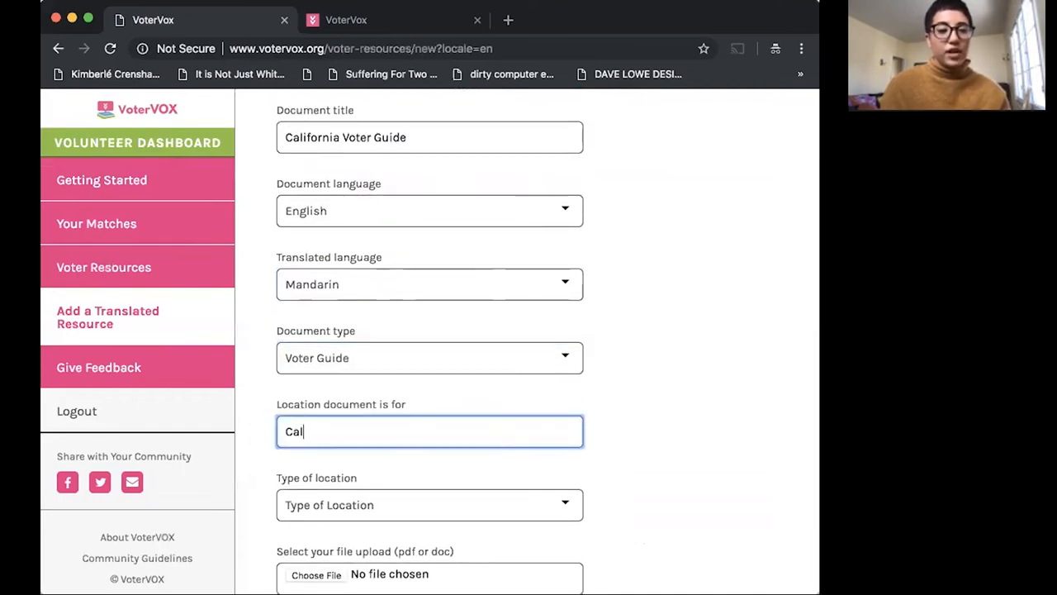
{"action": "left_click", "coordinate": [430, 506]}
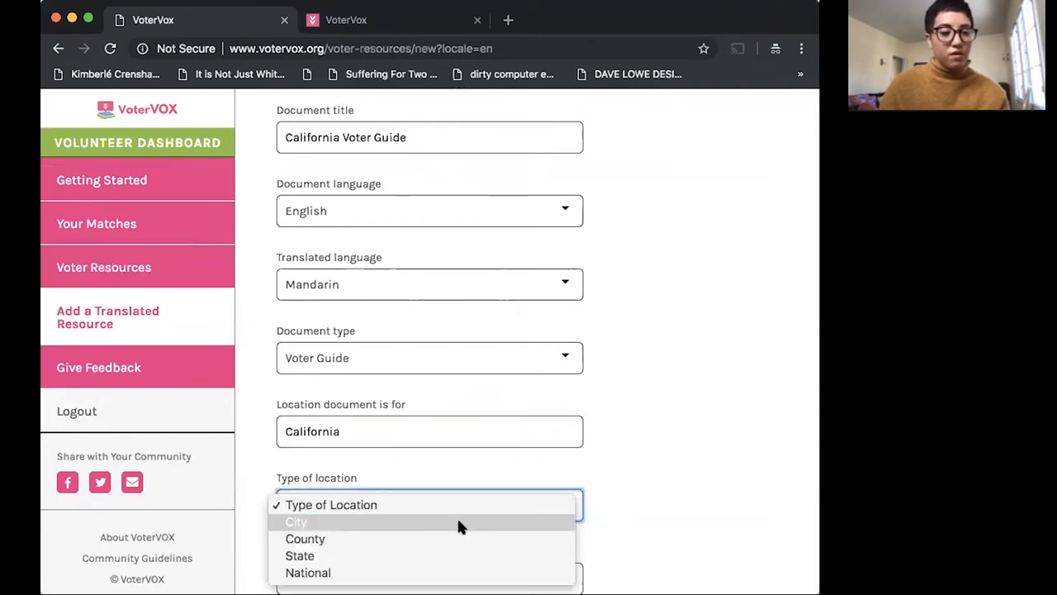
{"action": "left_click", "coordinate": [301, 555]}
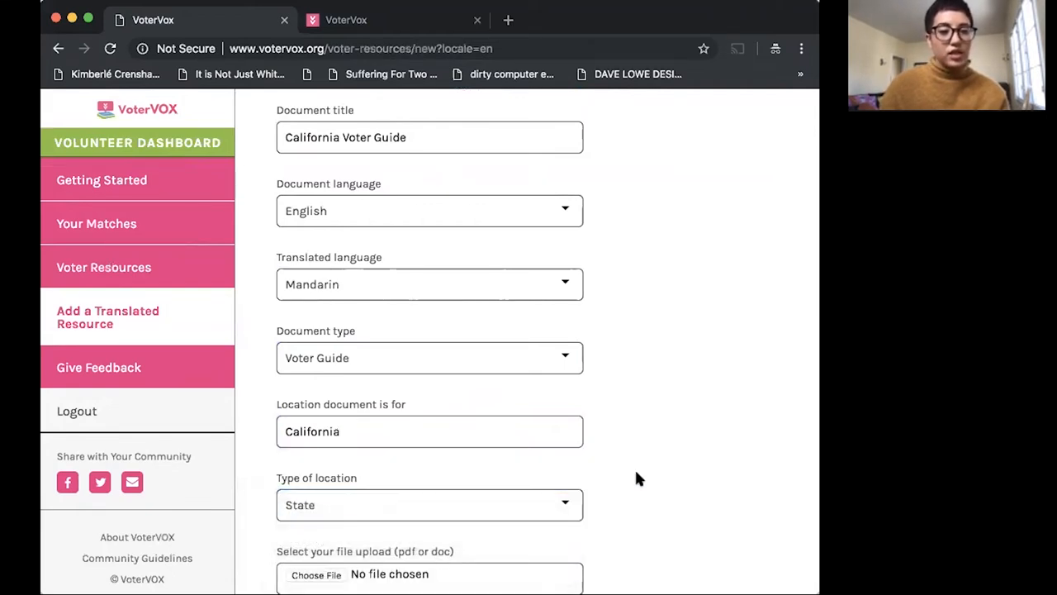
Attach the chinese AAPIS 4CE.pdf file and submit the resource
{"action": "scroll", "scroll_direction": "down", "scroll_amount": 3}
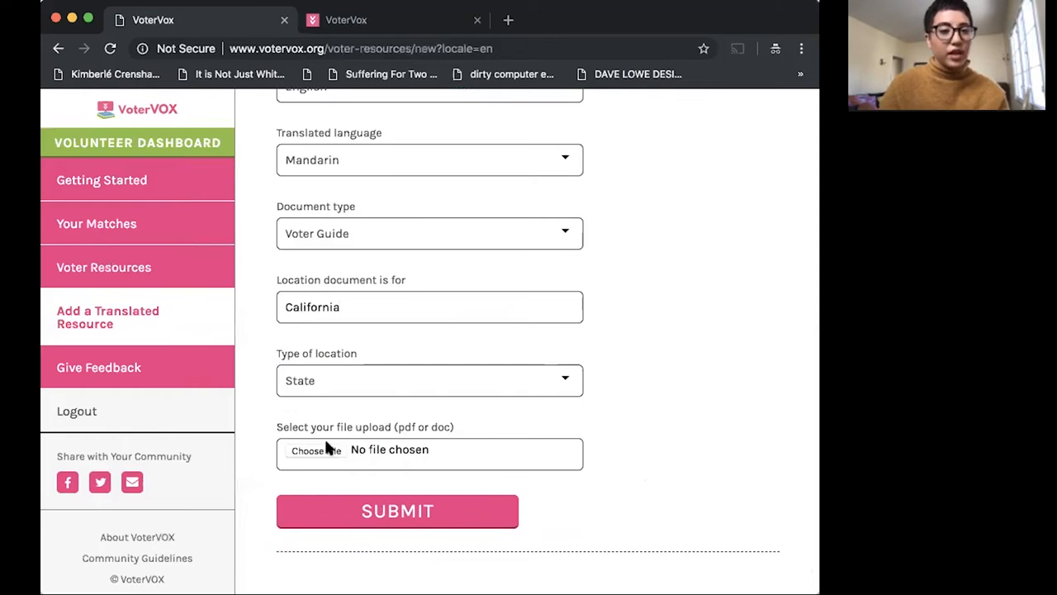
{"action": "left_click", "coordinate": [316, 449]}
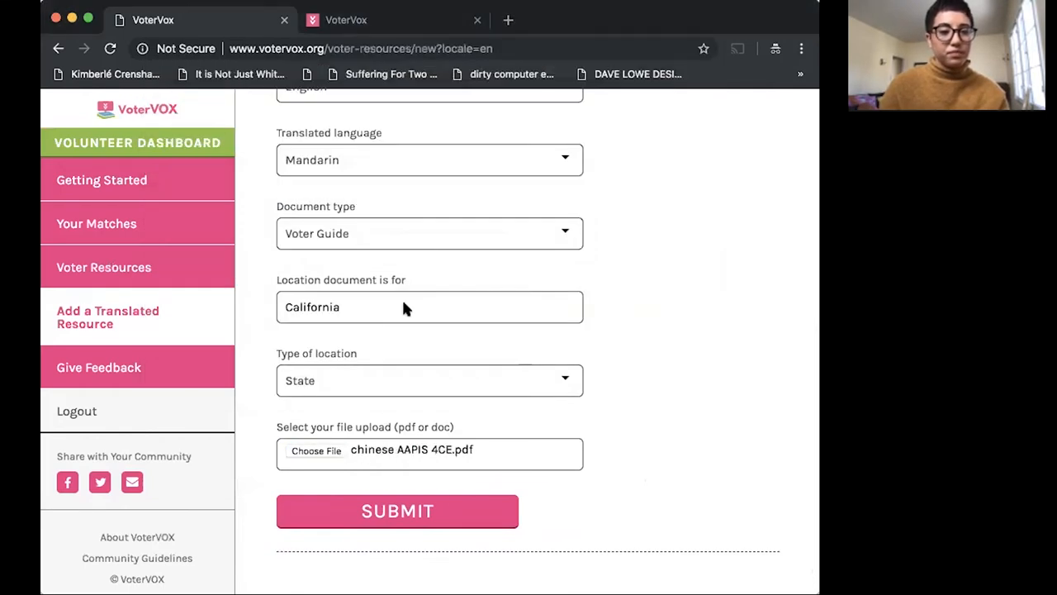
{"action": "left_click", "coordinate": [397, 511]}
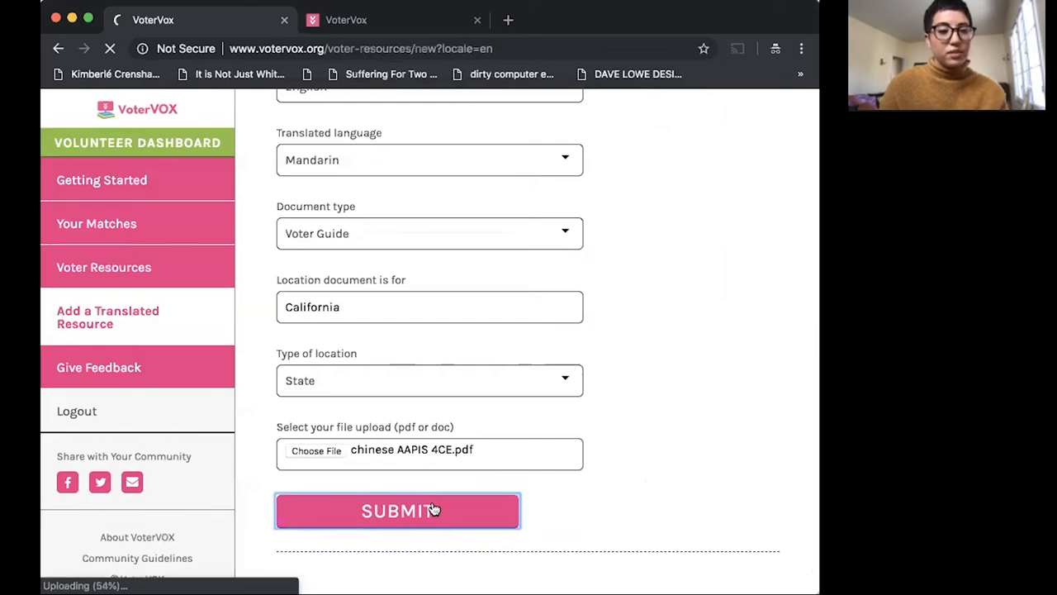
Read through the published California Voter Guide's embedded PDF preview
{"action": "left_click", "coordinate": [397, 511]}
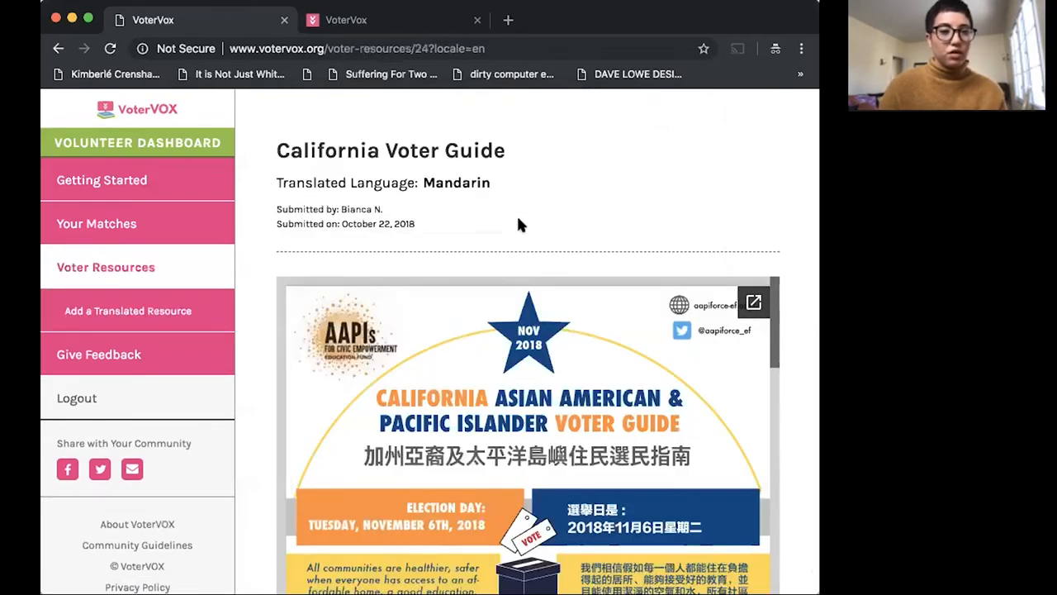
{"action": "scroll", "scroll_direction": "down", "scroll_amount": 3}
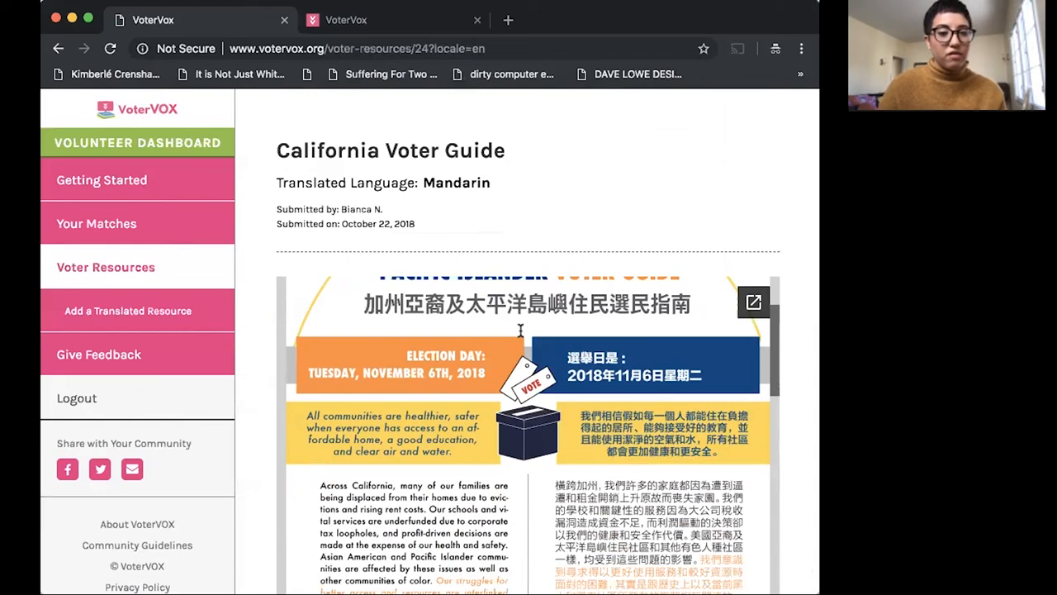
{"action": "scroll", "scroll_direction": "down", "scroll_amount": 3}
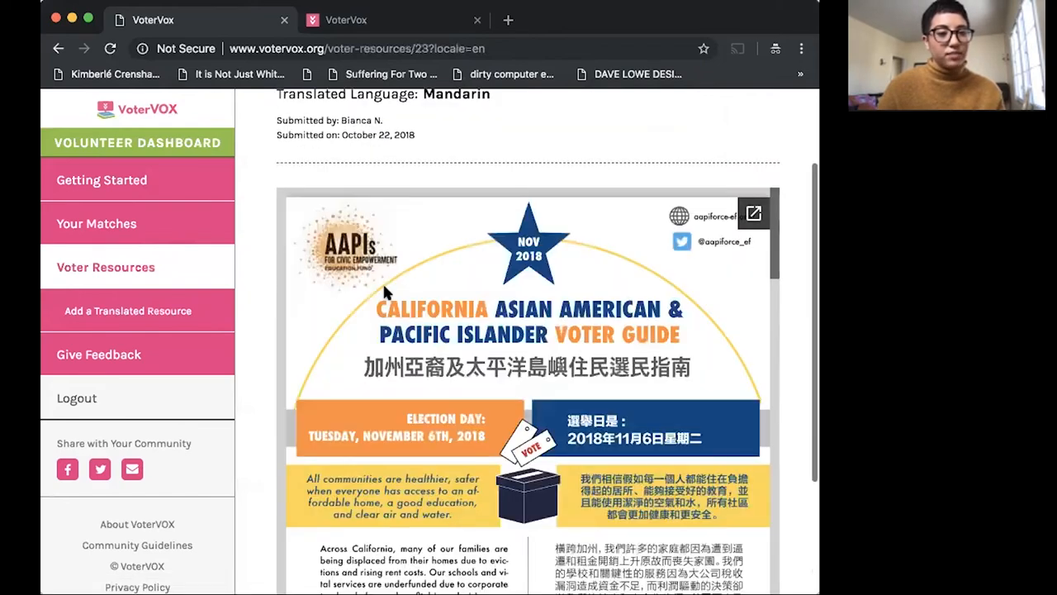
{"action": "scroll", "scroll_direction": "down", "scroll_amount": 3}
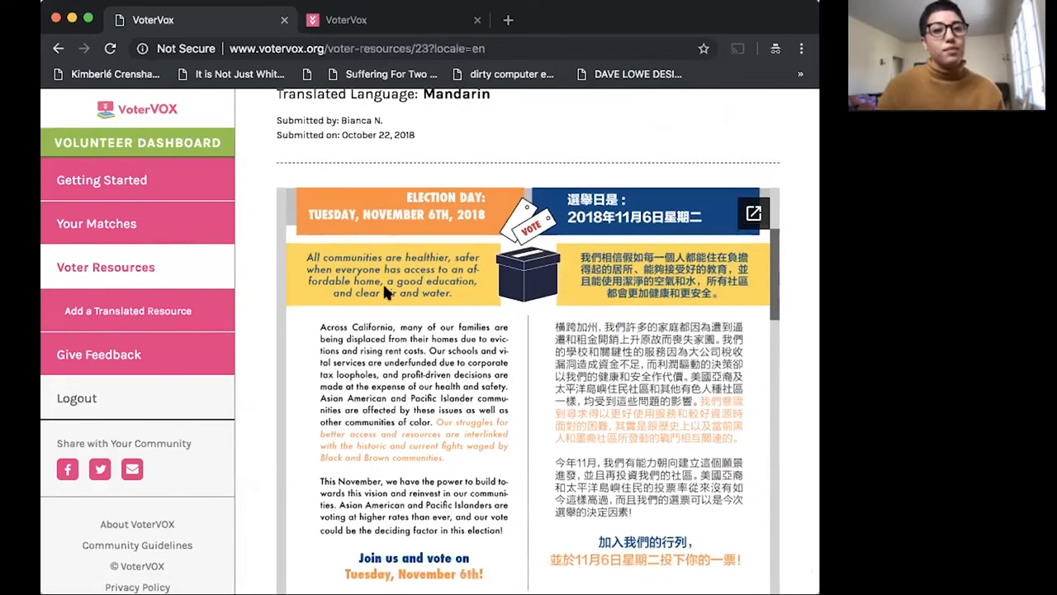
{"action": "scroll", "scroll_direction": "down", "scroll_amount": 3}
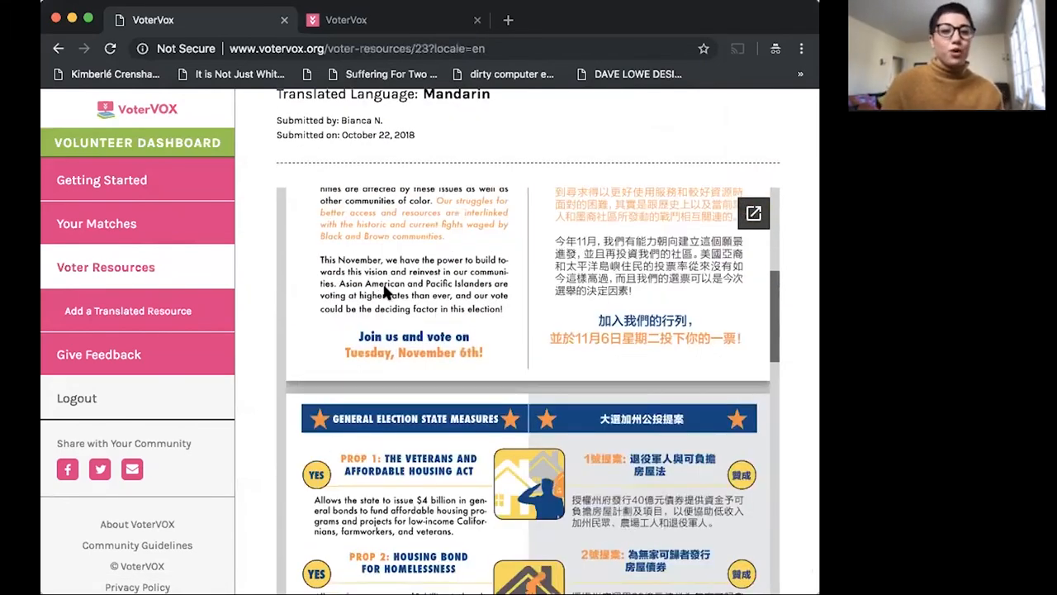
{"action": "scroll", "scroll_direction": "down", "scroll_amount": 3}
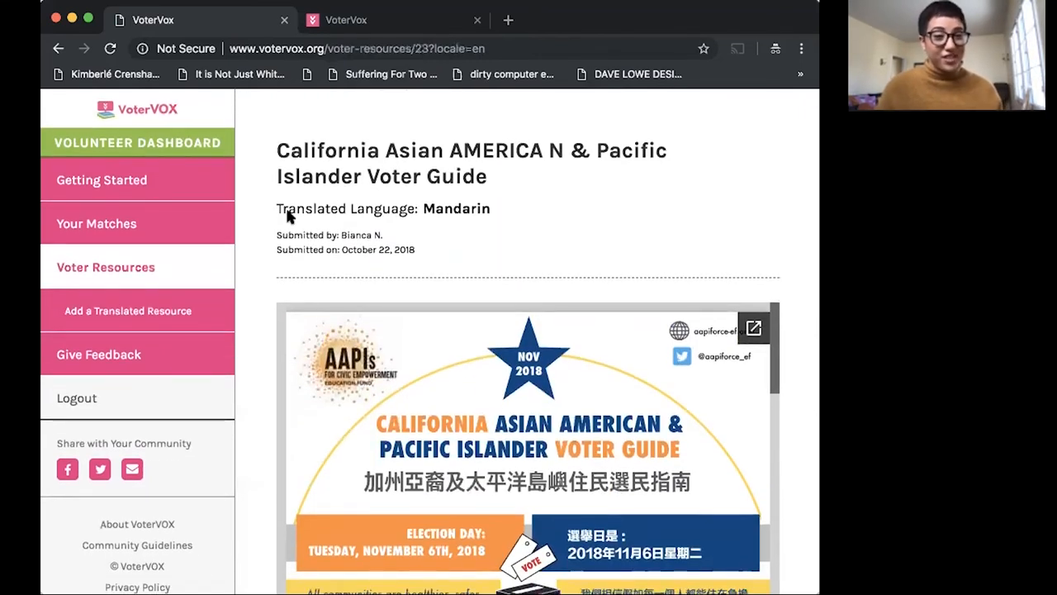
{"action": "mouse_move", "coordinate": [278, 250]}
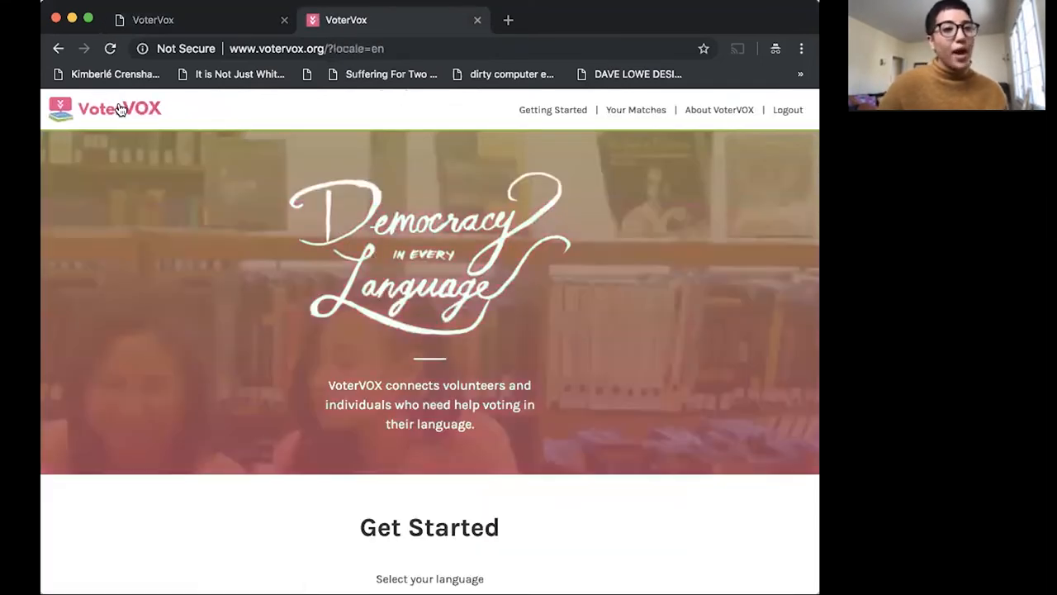
Scroll the public home page down to the Get Started section
{"action": "scroll", "scroll_direction": "down", "scroll_amount": 3}
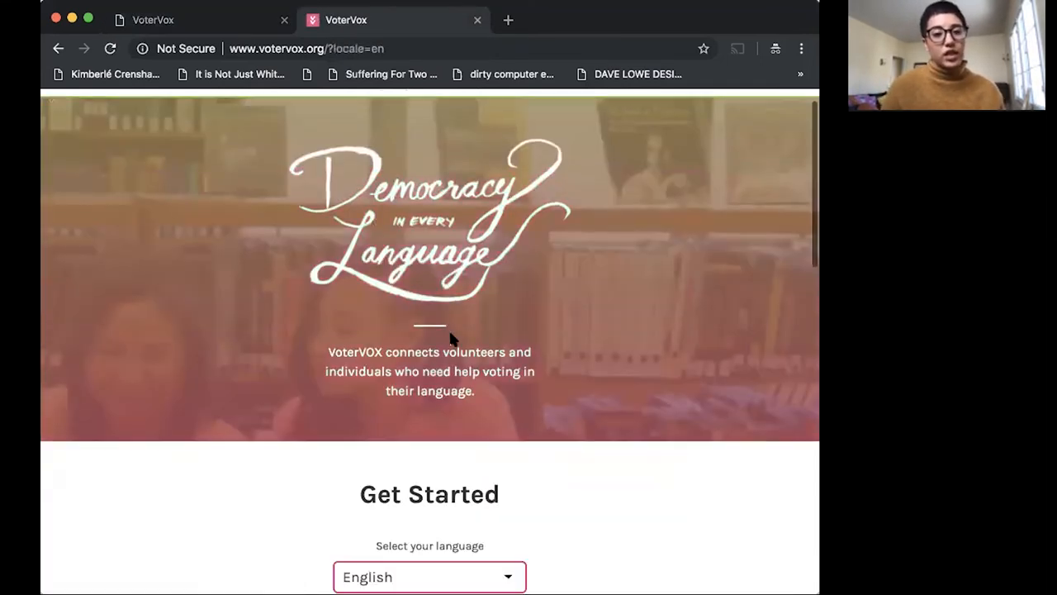
{"action": "scroll", "scroll_direction": "down", "scroll_amount": 3}
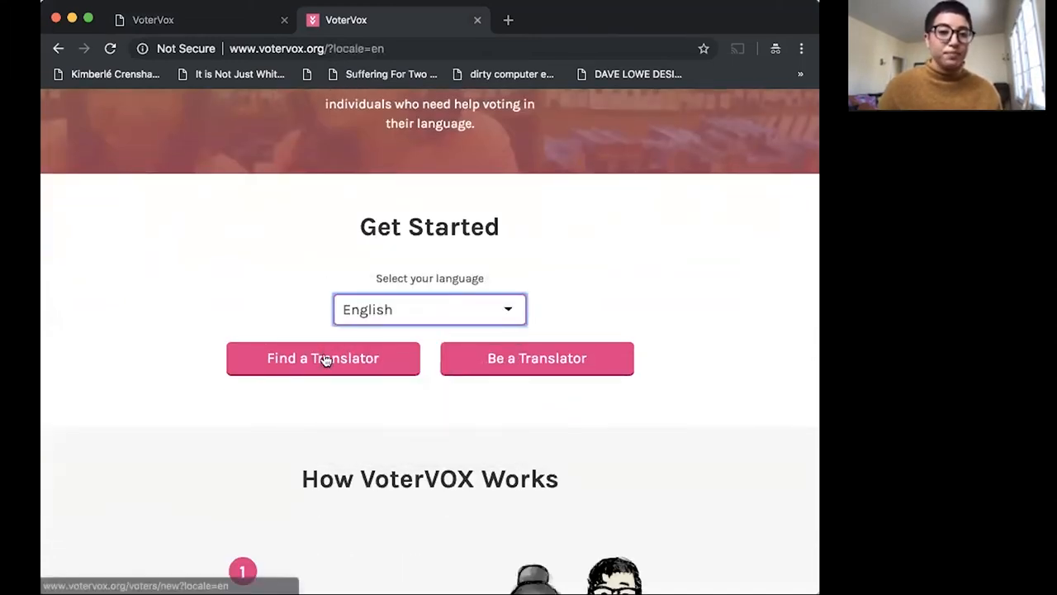
{"action": "left_click", "coordinate": [322, 357]}
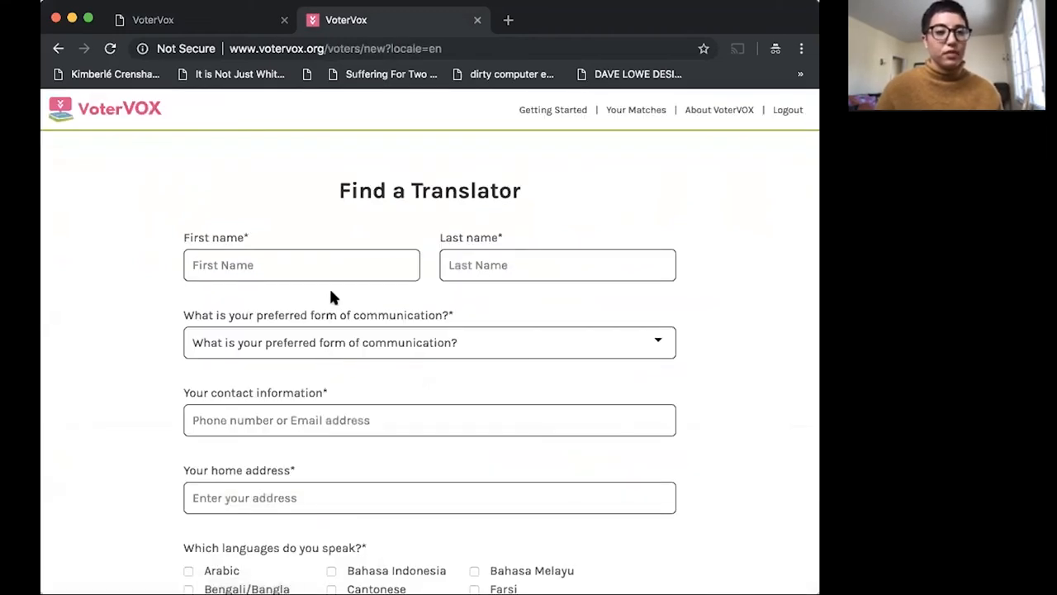
{"action": "type", "text": "Bianca"}
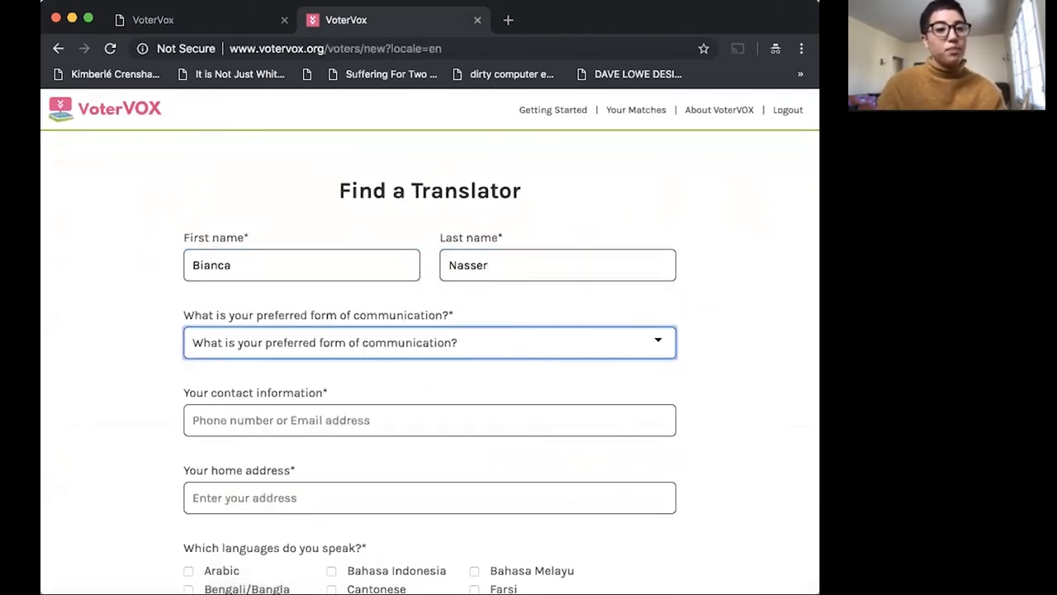
{"action": "left_click", "coordinate": [430, 341]}
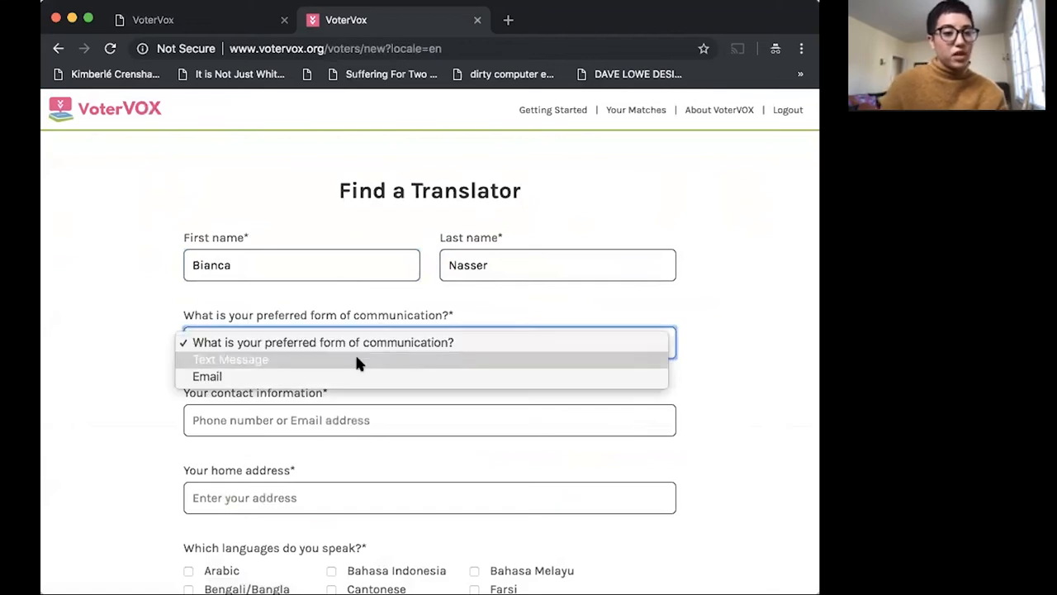
{"action": "left_click", "coordinate": [206, 377]}
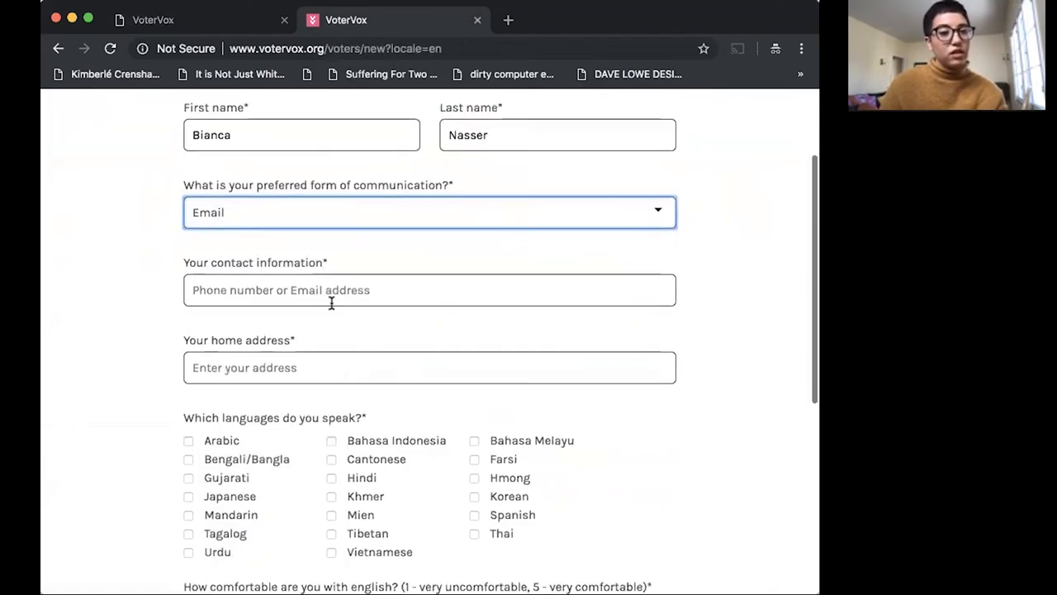
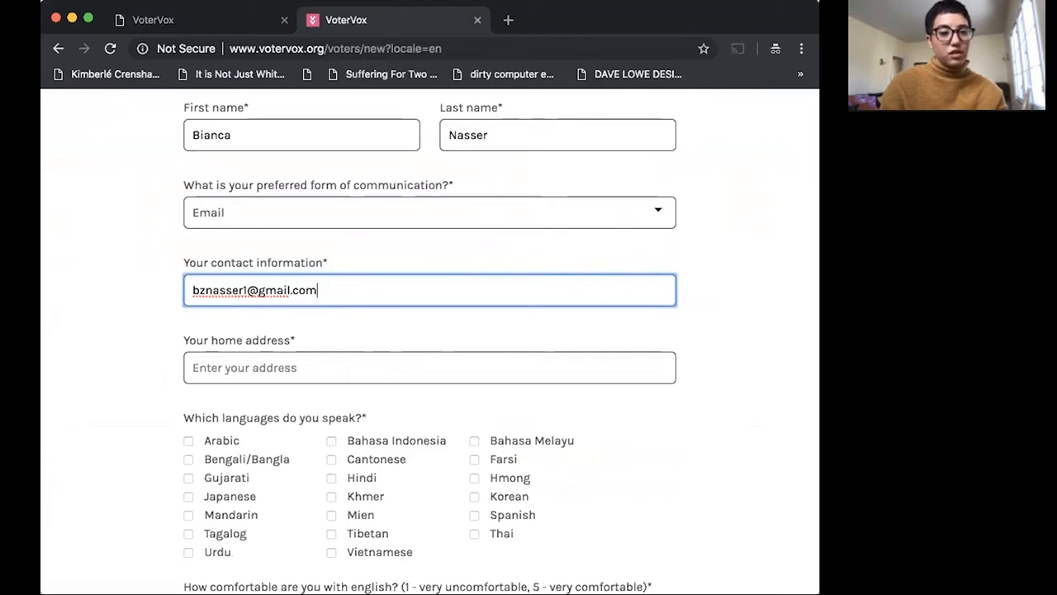
{"action": "type", "text": "16"}
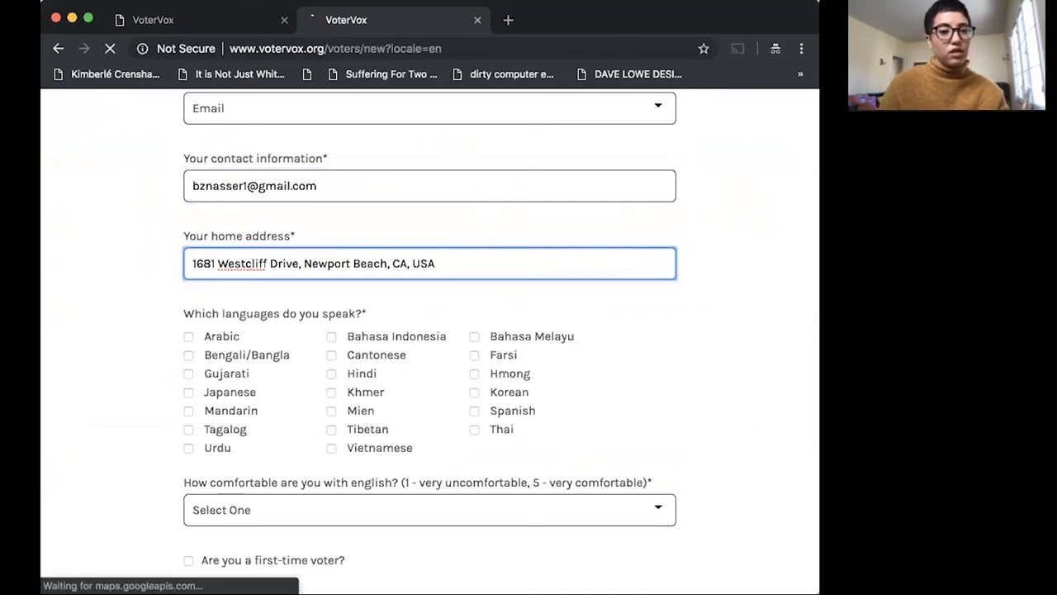
Check Arabic and Bengali/Bangla, rate English comfort 3, tick first-time voter, and submit
{"action": "scroll", "scroll_direction": "down", "scroll_amount": 3}
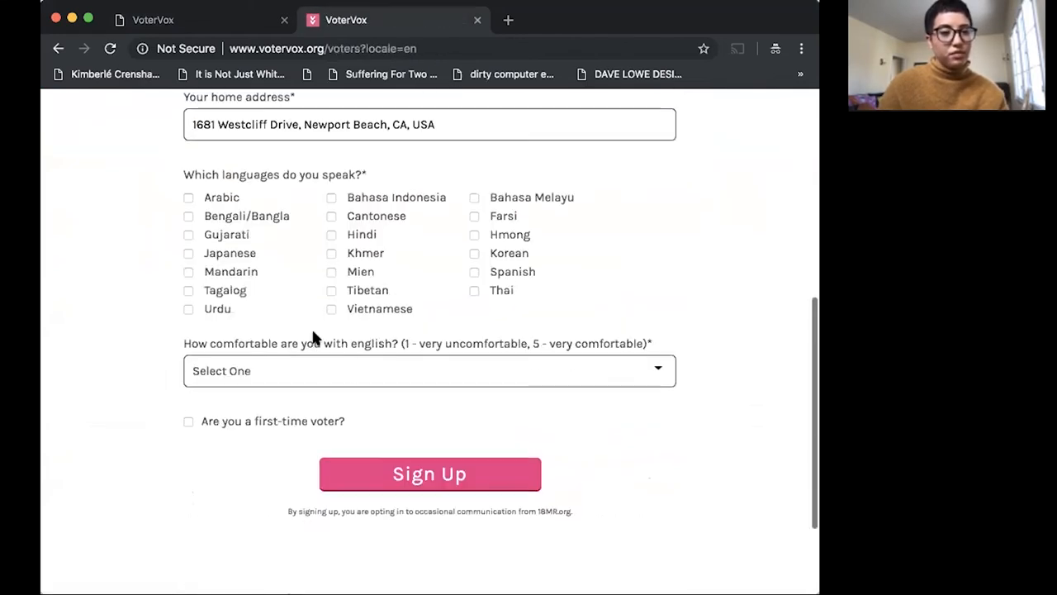
{"action": "left_click", "coordinate": [189, 197]}
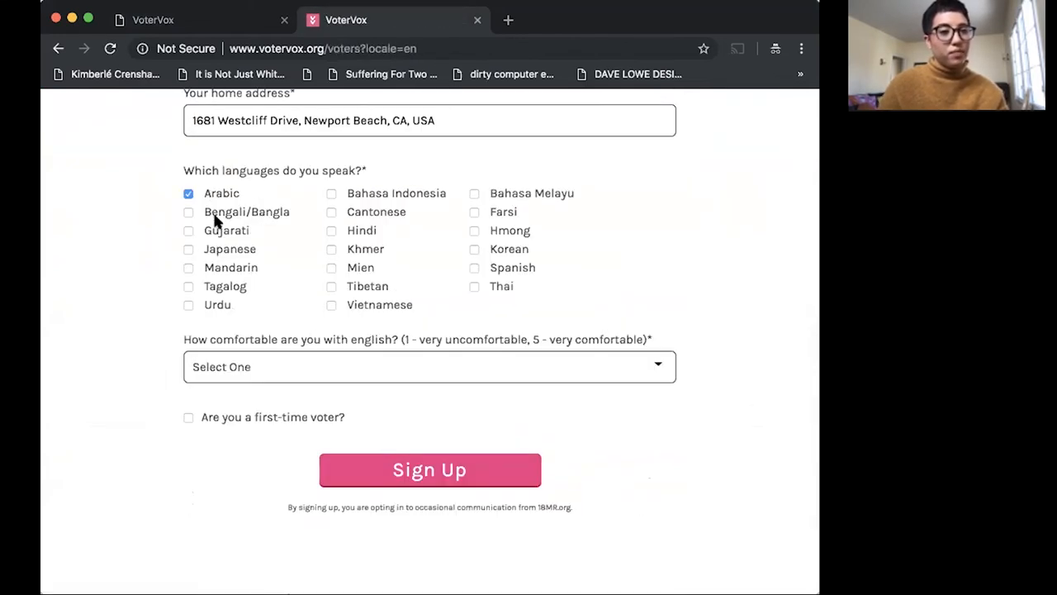
{"action": "left_click", "coordinate": [188, 212]}
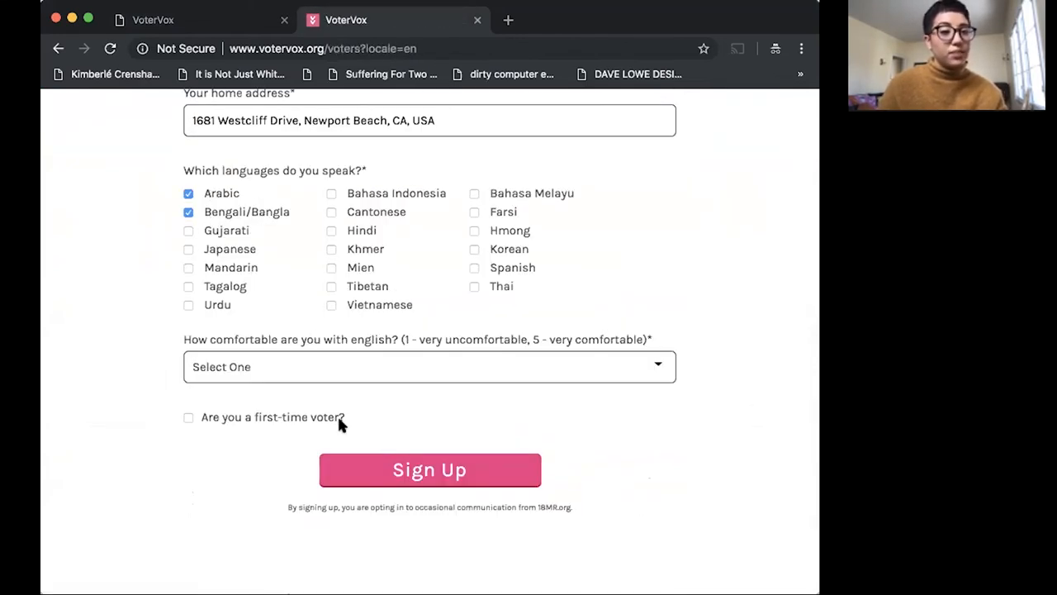
{"action": "left_click", "coordinate": [430, 367]}
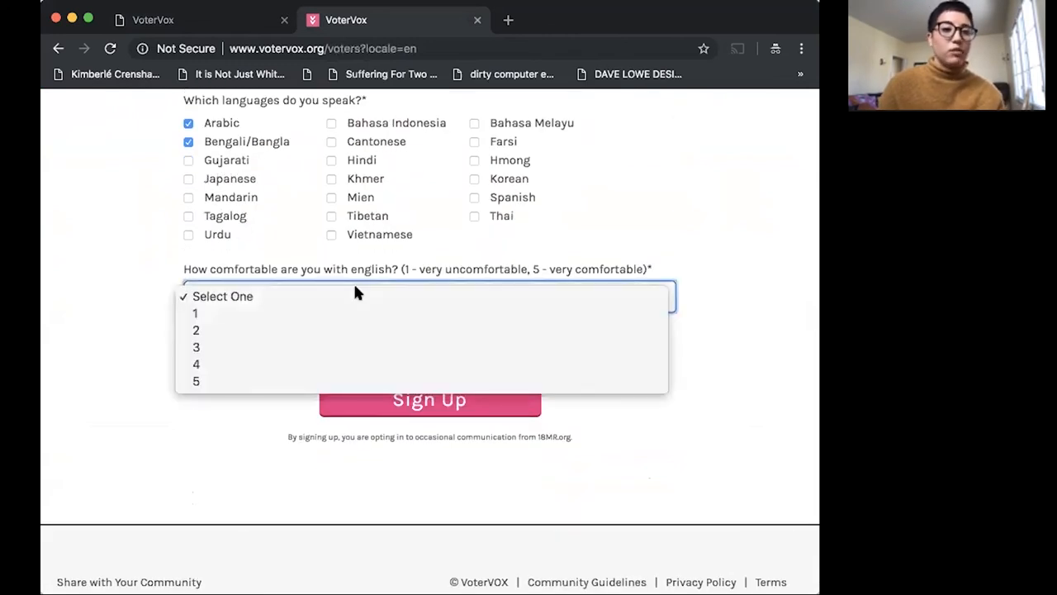
{"action": "left_click", "coordinate": [195, 347]}
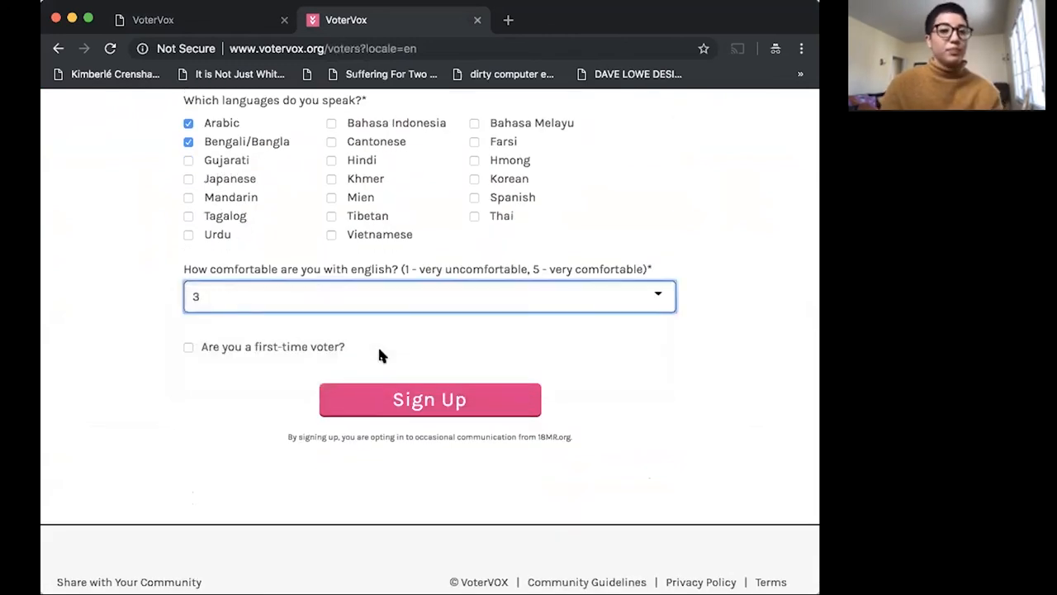
{"action": "scroll", "scroll_direction": "down", "scroll_amount": 3}
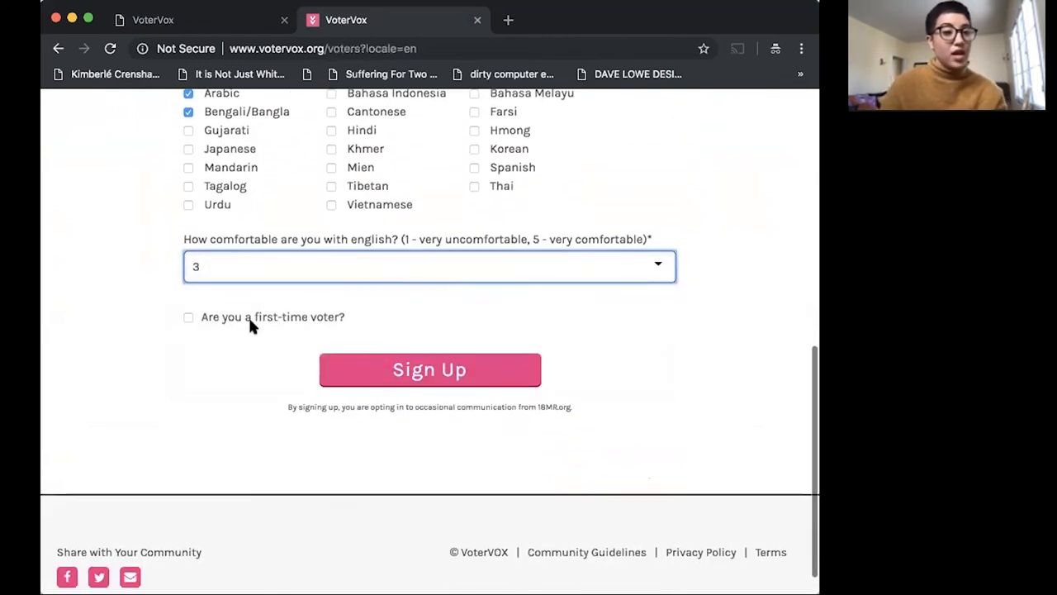
{"action": "left_click", "coordinate": [188, 317]}
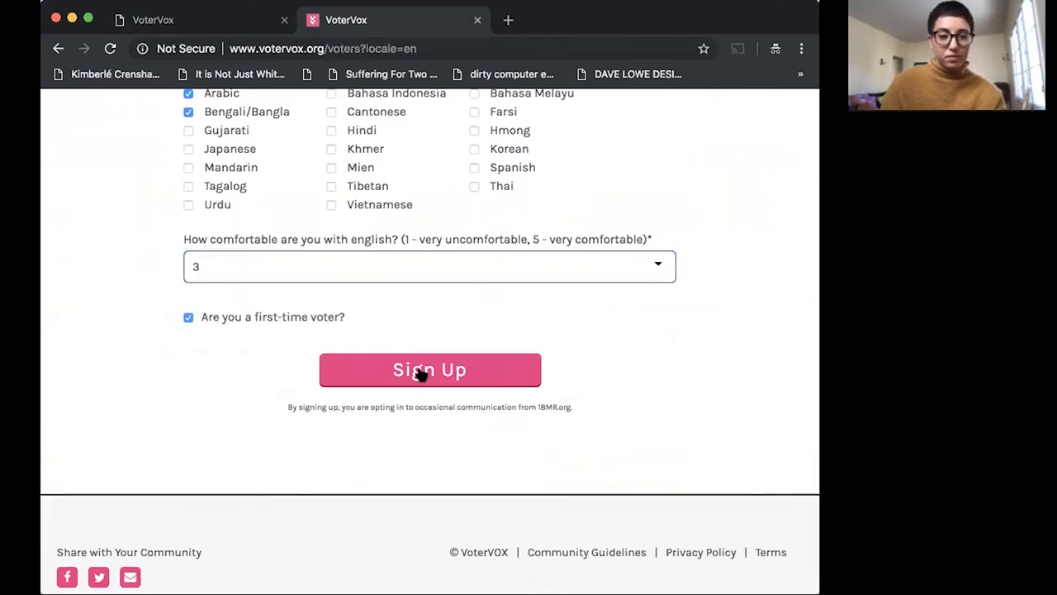
{"action": "left_click", "coordinate": [430, 371]}
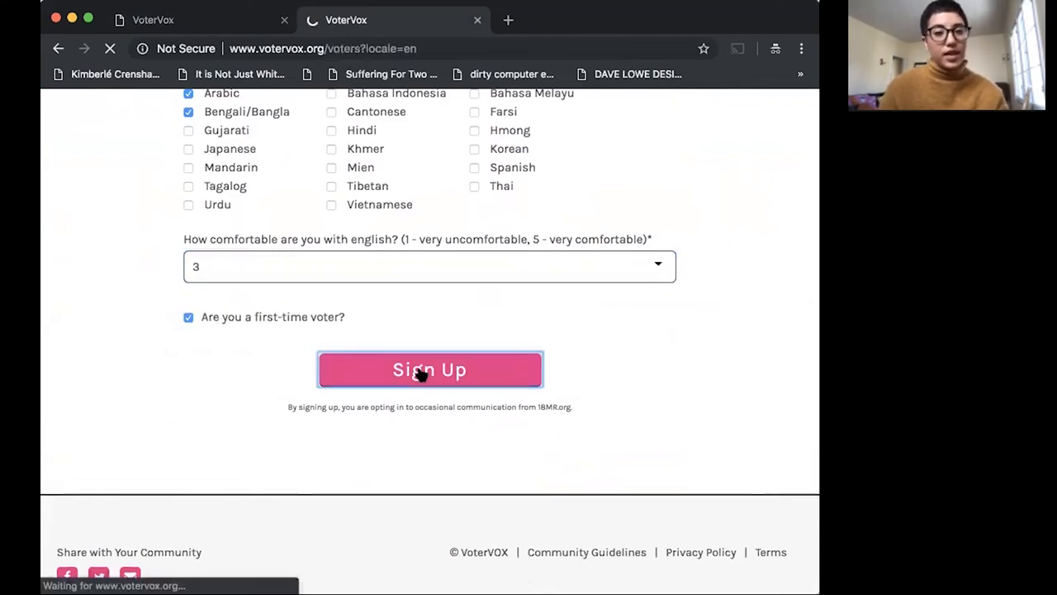
Submit the translator request so the confirmation with next steps appears
{"action": "left_click", "coordinate": [430, 370]}
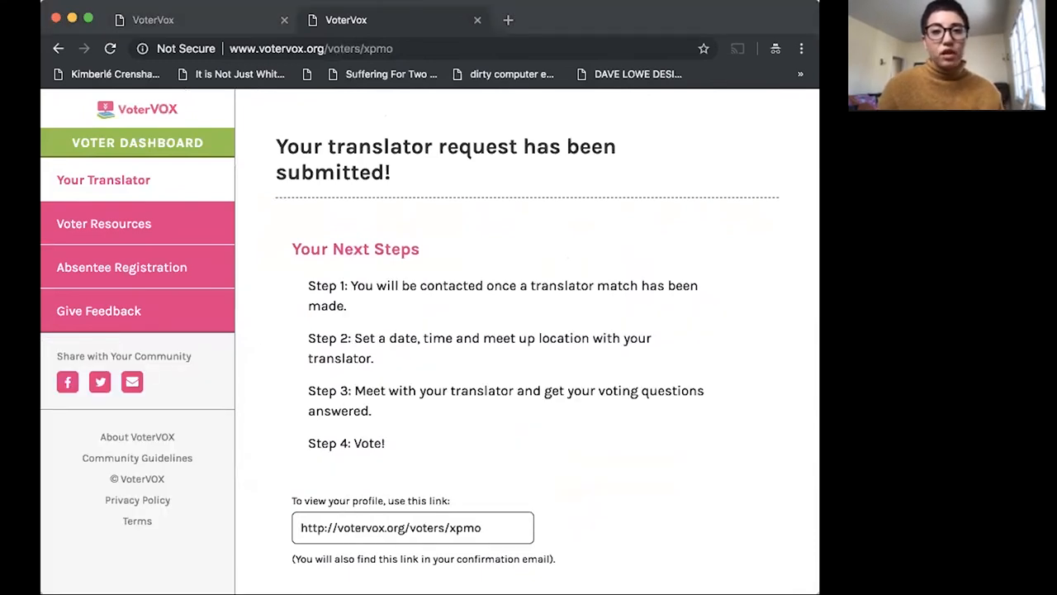
{"action": "mouse_move", "coordinate": [146, 153]}
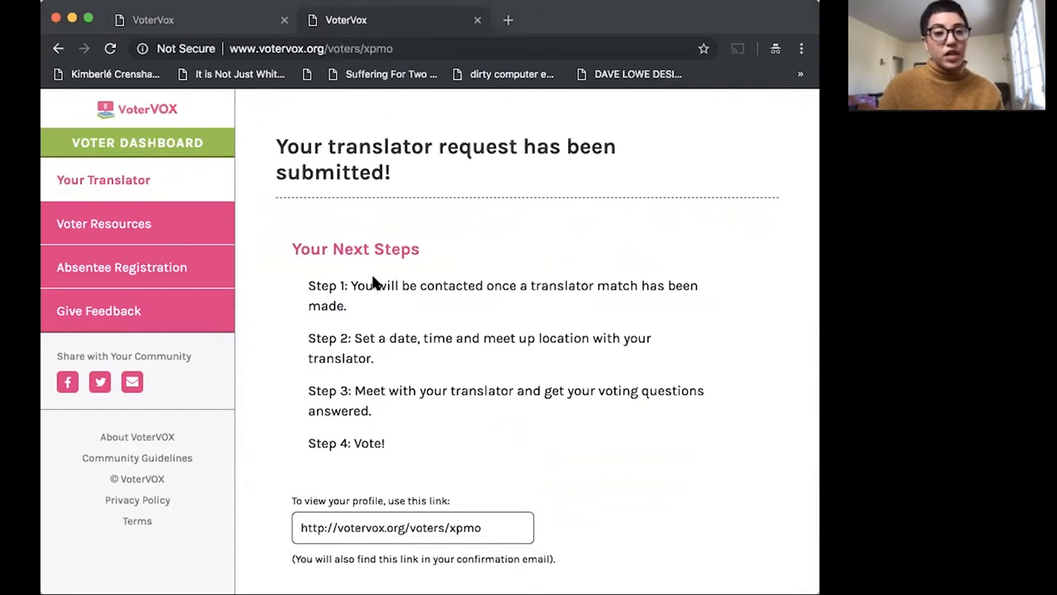
{"action": "mouse_move", "coordinate": [175, 322]}
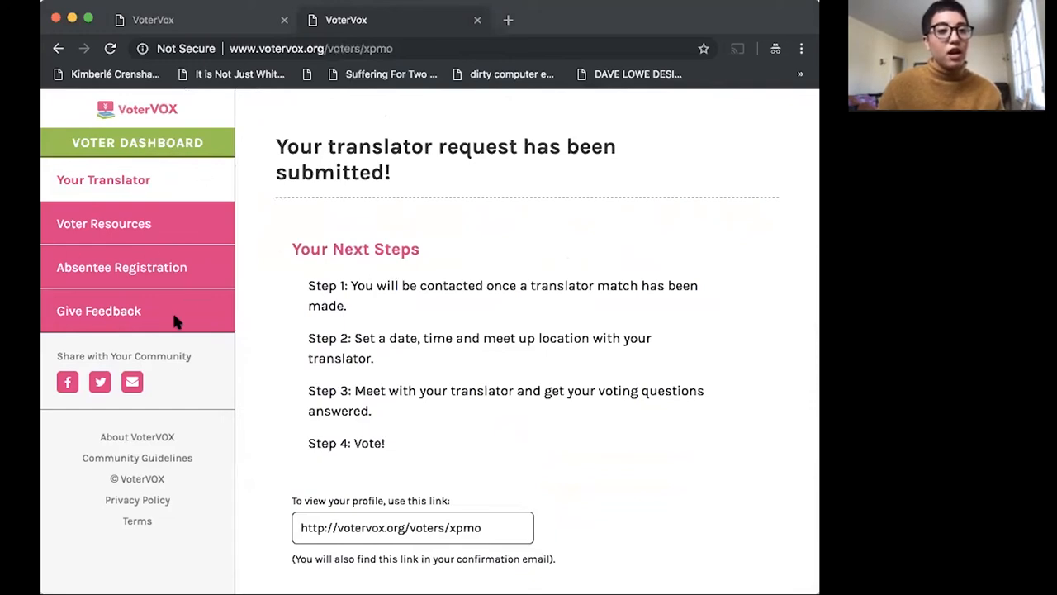
{"action": "mouse_move", "coordinate": [131, 281]}
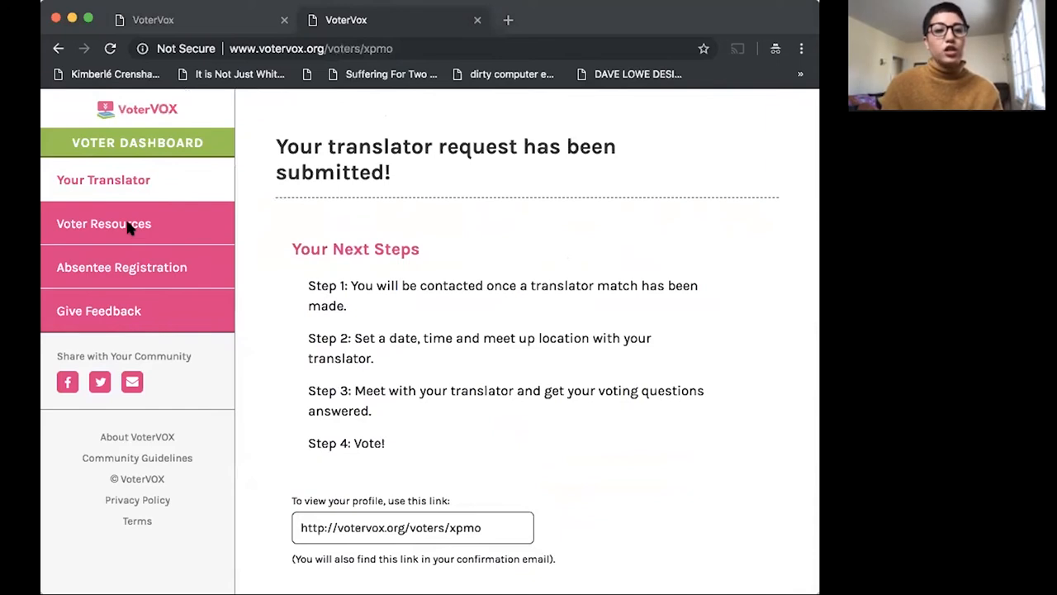
{"action": "mouse_move", "coordinate": [157, 230]}
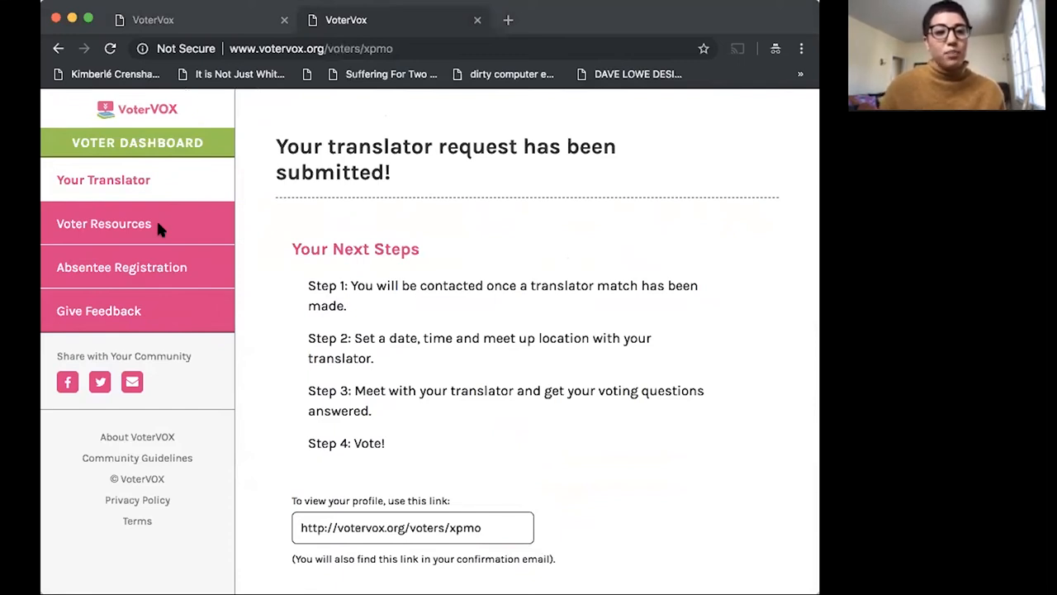
Go to Voter Resources to see the Resources for You list
{"action": "left_click", "coordinate": [104, 223]}
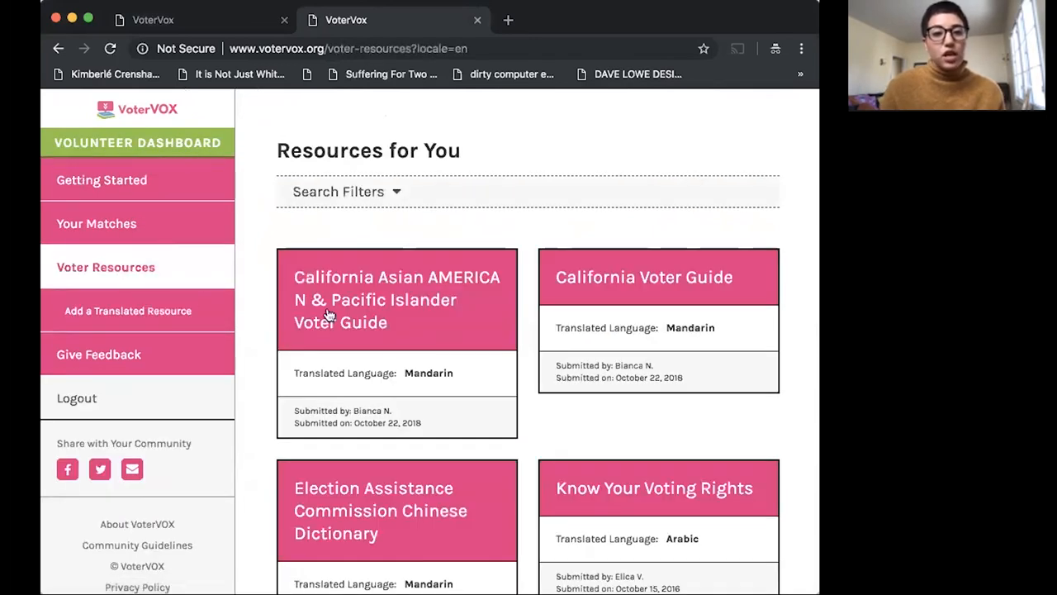
{"action": "mouse_move", "coordinate": [460, 291]}
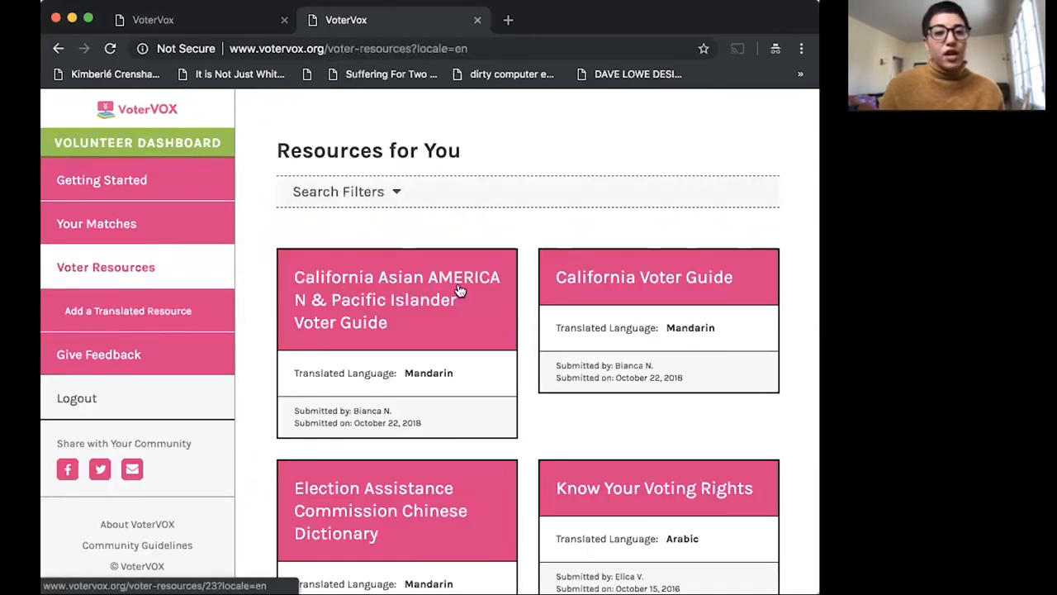
{"action": "mouse_move", "coordinate": [440, 306]}
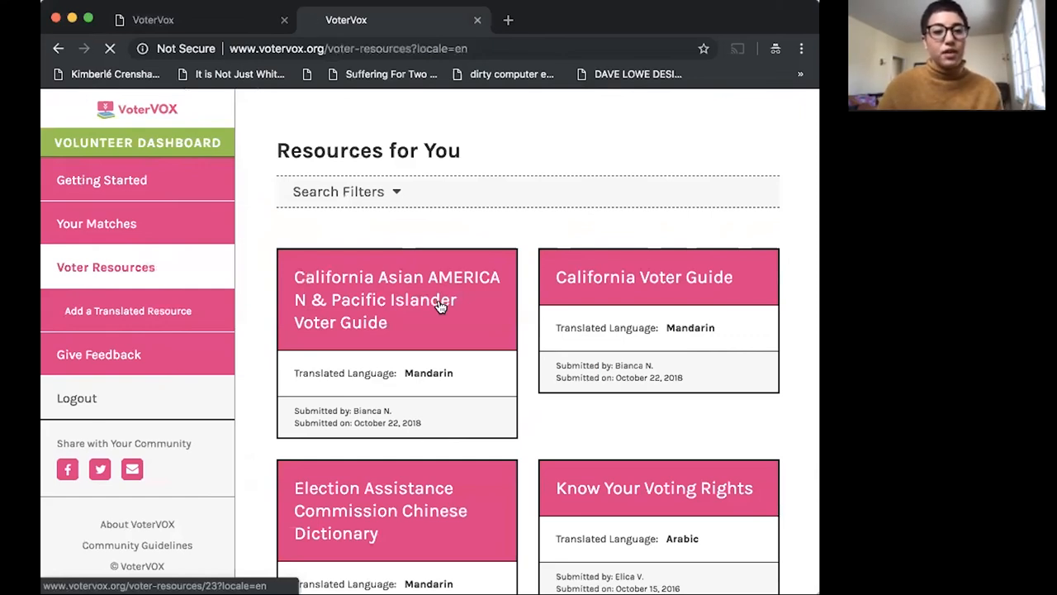
View the Mandarin California Asian American & Pacific Islander Voter Guide and scroll through its ballot measures
{"action": "left_click", "coordinate": [396, 299]}
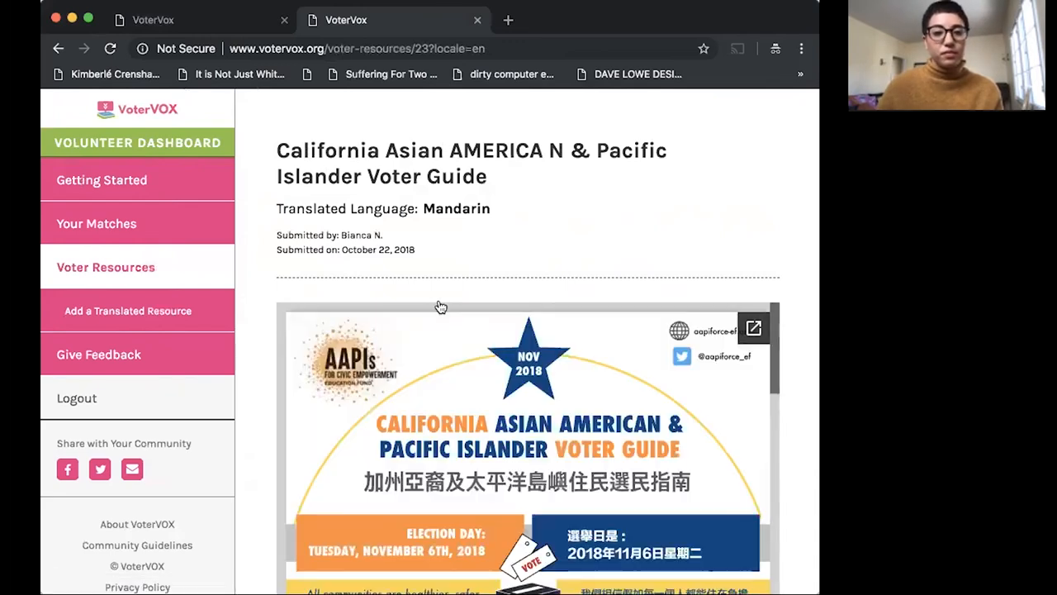
{"action": "scroll", "scroll_direction": "down", "scroll_amount": 3}
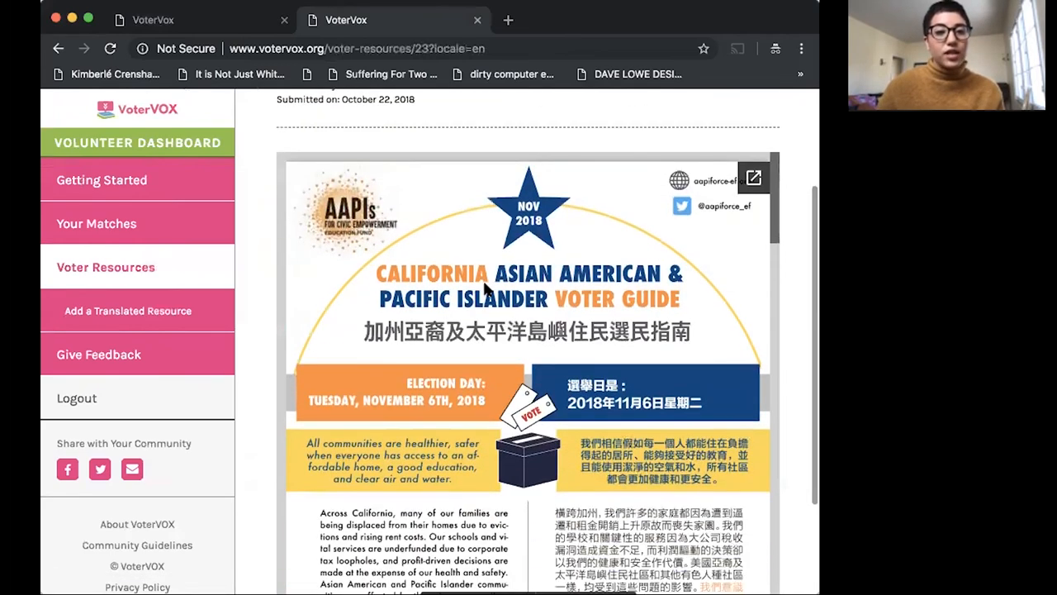
{"action": "scroll", "scroll_direction": "down", "scroll_amount": 3}
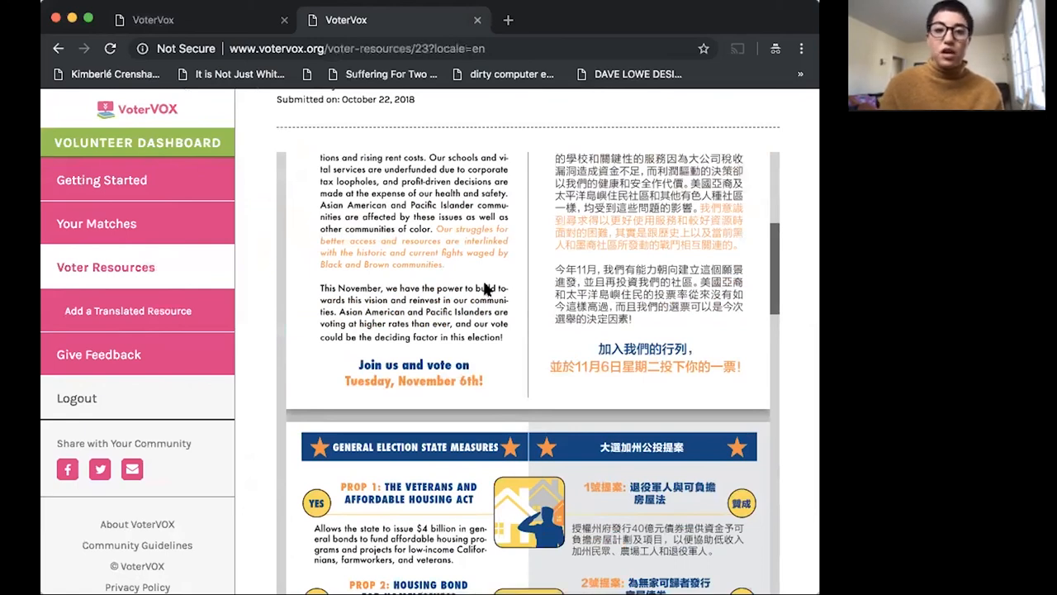
{"action": "scroll", "scroll_direction": "down", "scroll_amount": 3}
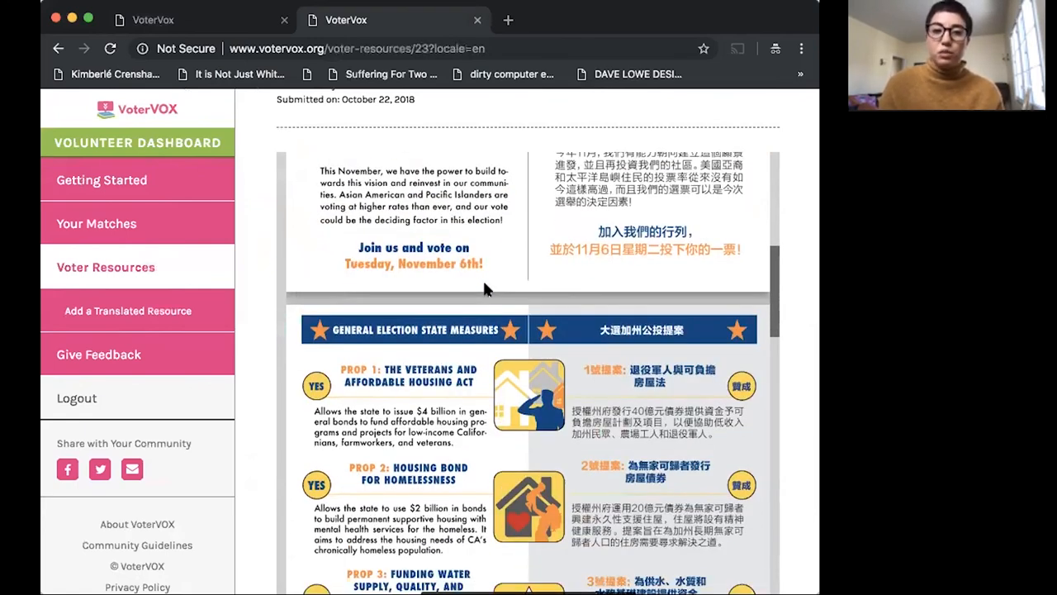
{"action": "scroll", "scroll_direction": "down", "scroll_amount": 3}
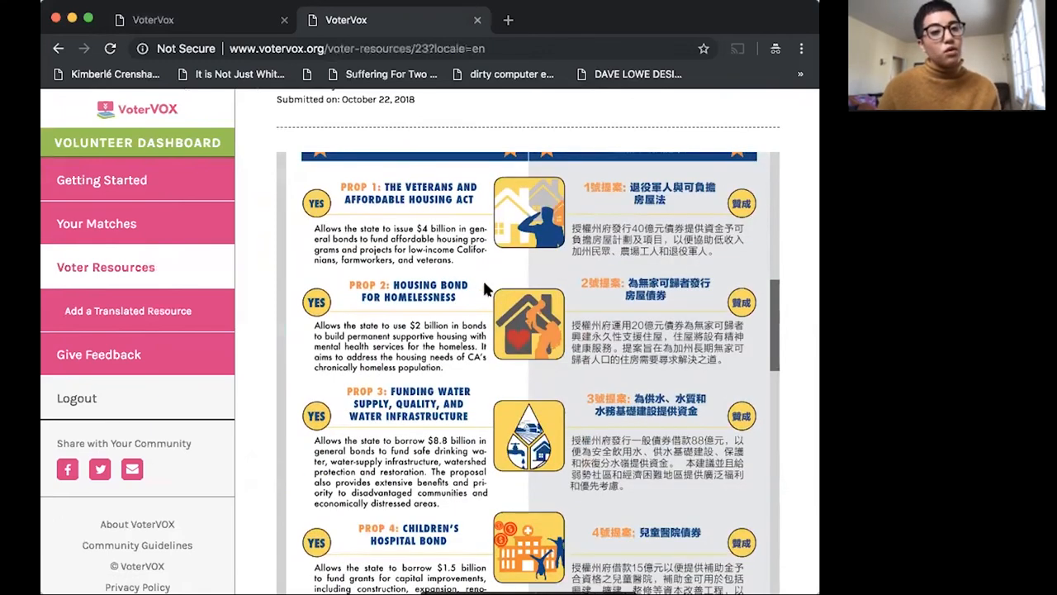
{"action": "scroll", "scroll_direction": "down", "scroll_amount": 3}
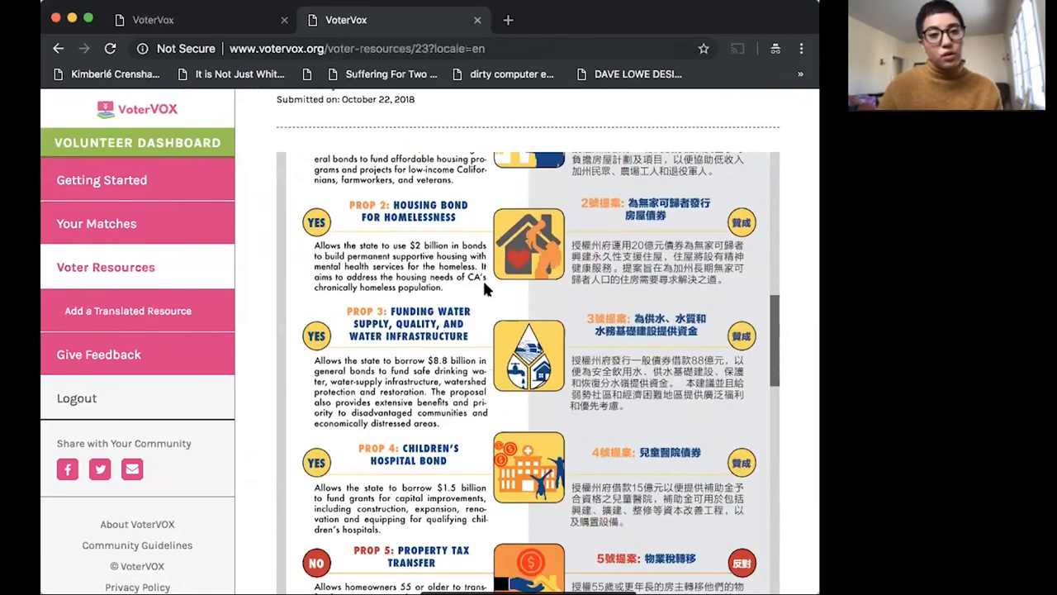
{"action": "scroll", "scroll_direction": "down", "scroll_amount": 3}
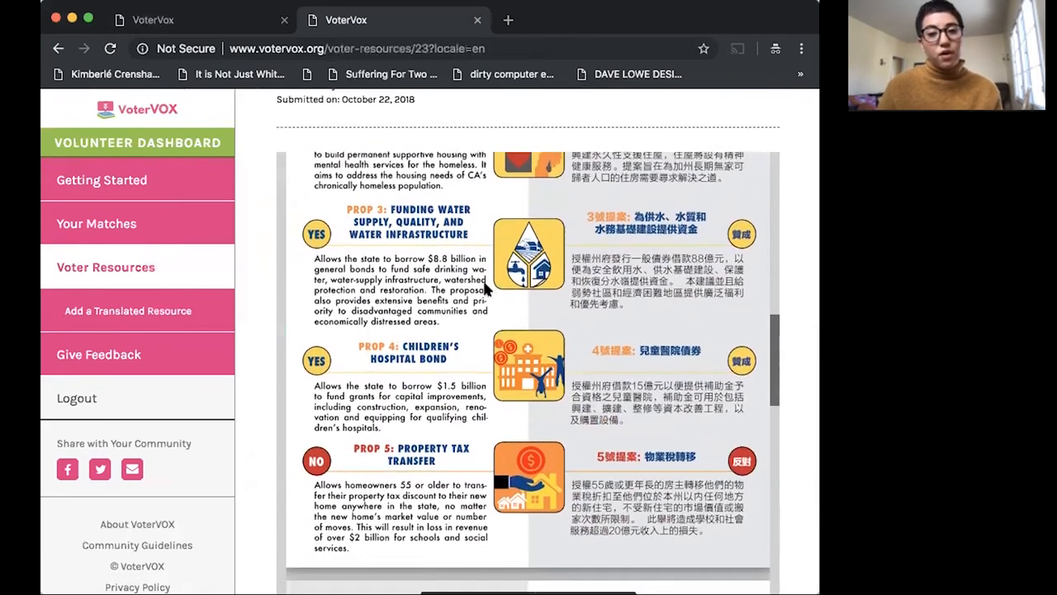
{"action": "scroll", "scroll_direction": "down", "scroll_amount": 3}
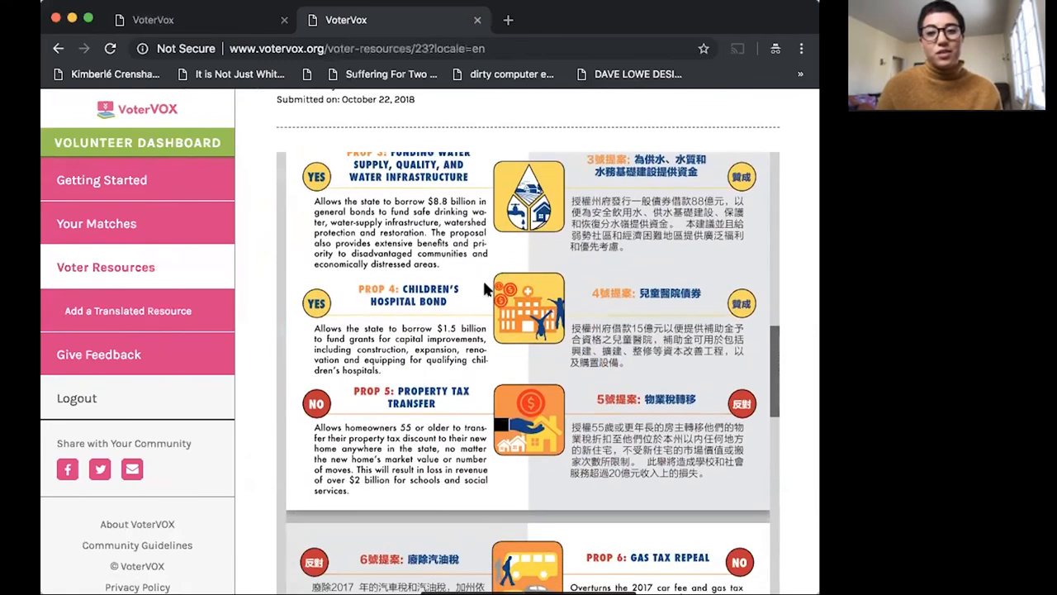
{"action": "scroll", "scroll_direction": "down", "scroll_amount": 3}
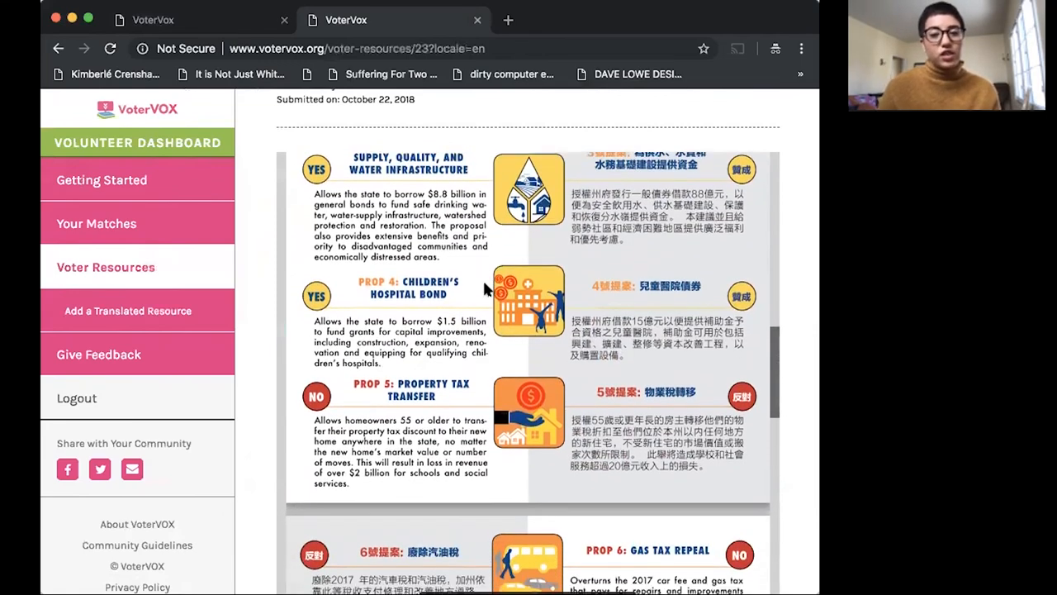
{"action": "scroll", "scroll_direction": "down", "scroll_amount": 3}
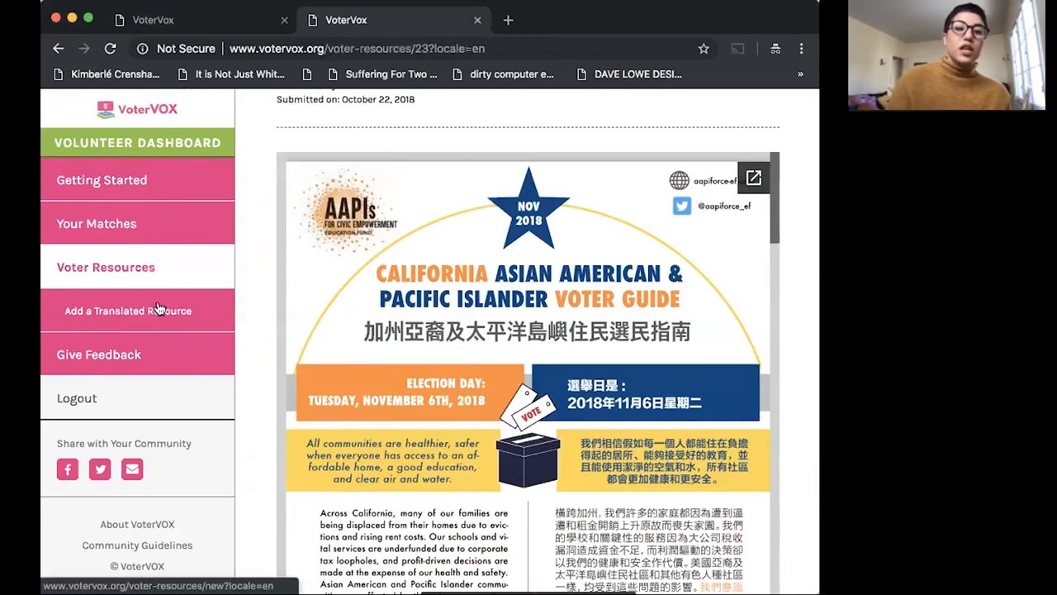
{"action": "mouse_move", "coordinate": [147, 362]}
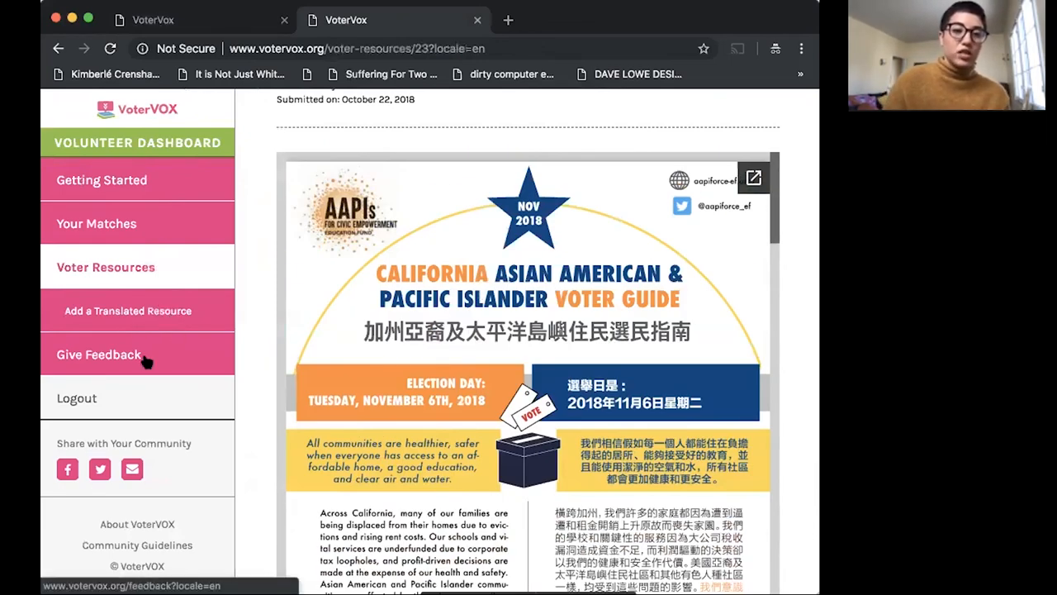
Go to Give Feedback and reveal the form's name, email, feedback fields and Submit button
{"action": "left_click", "coordinate": [99, 354]}
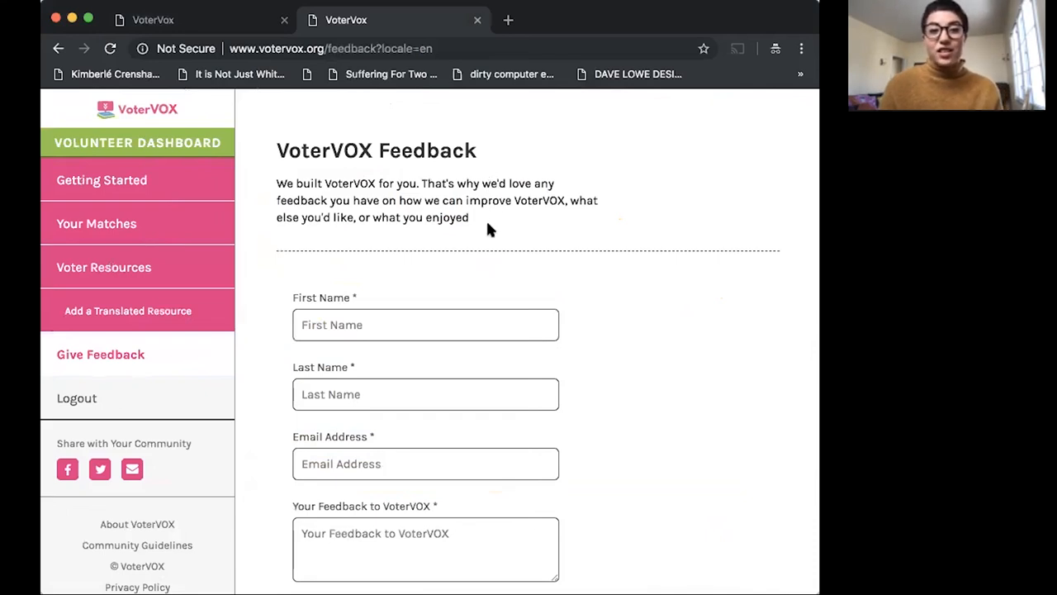
{"action": "mouse_move", "coordinate": [471, 284]}
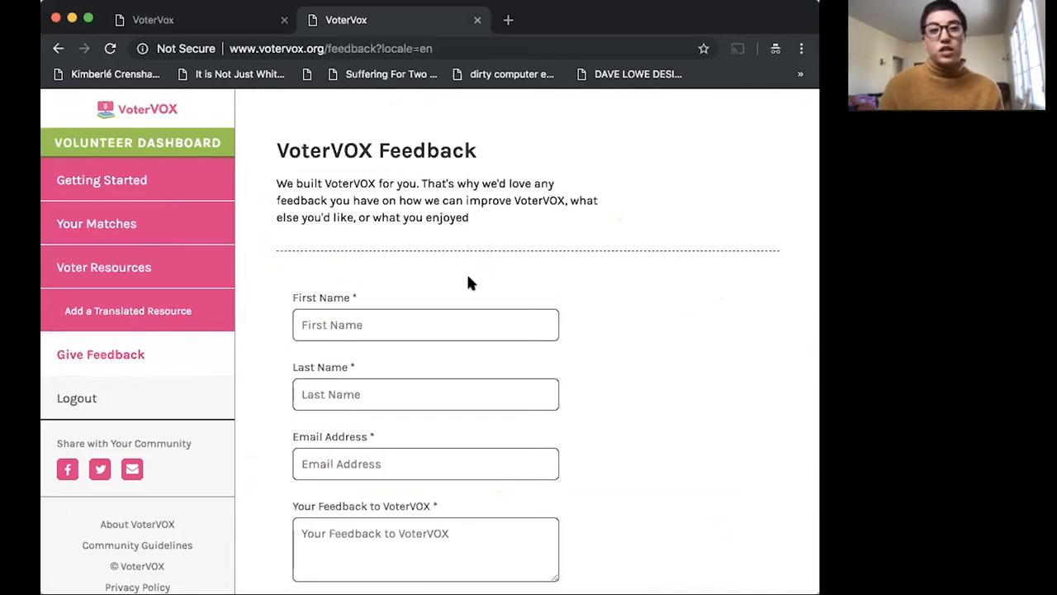
{"action": "scroll", "scroll_direction": "down", "scroll_amount": 3}
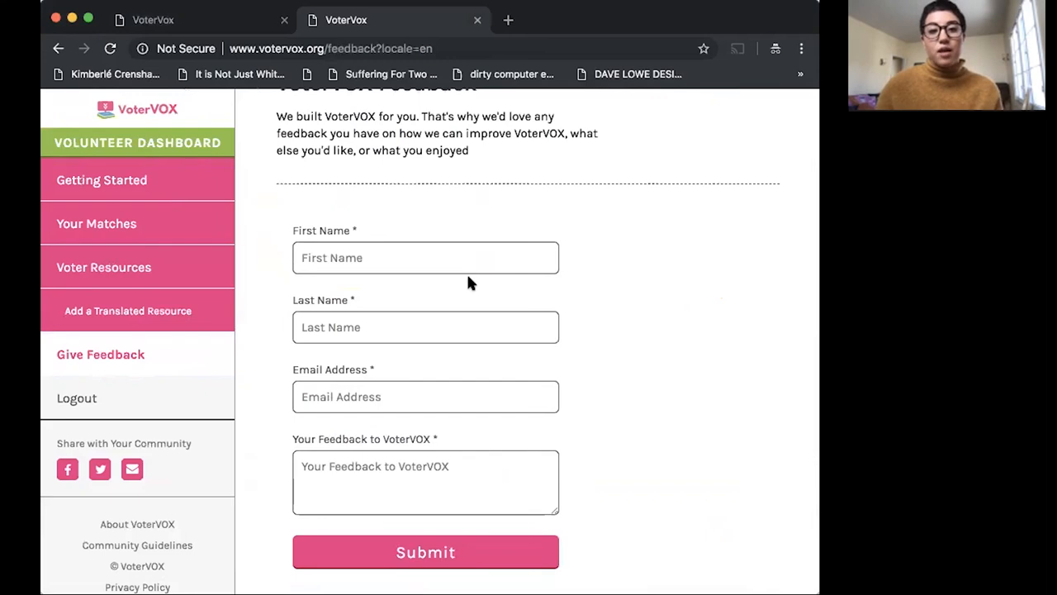